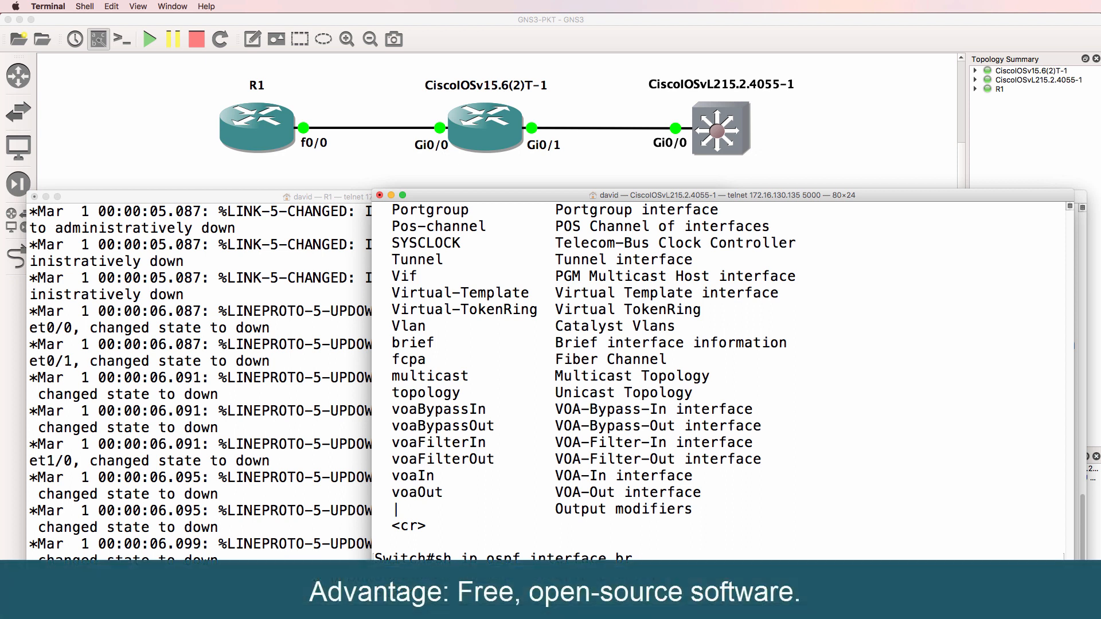
mouse_move(686, 4)
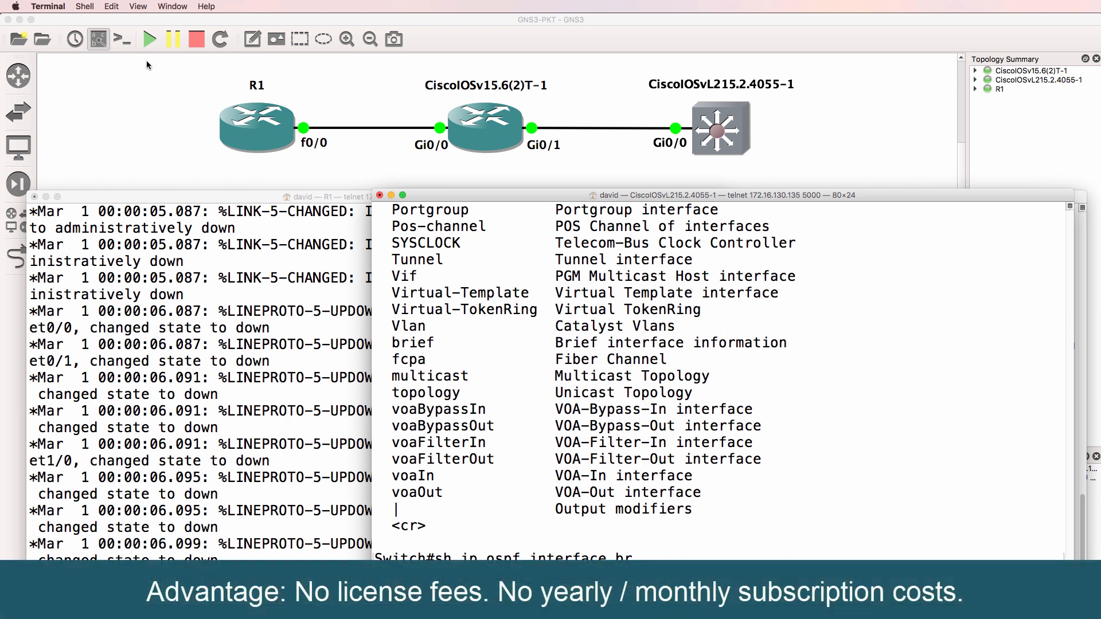
mouse_move(147, 83)
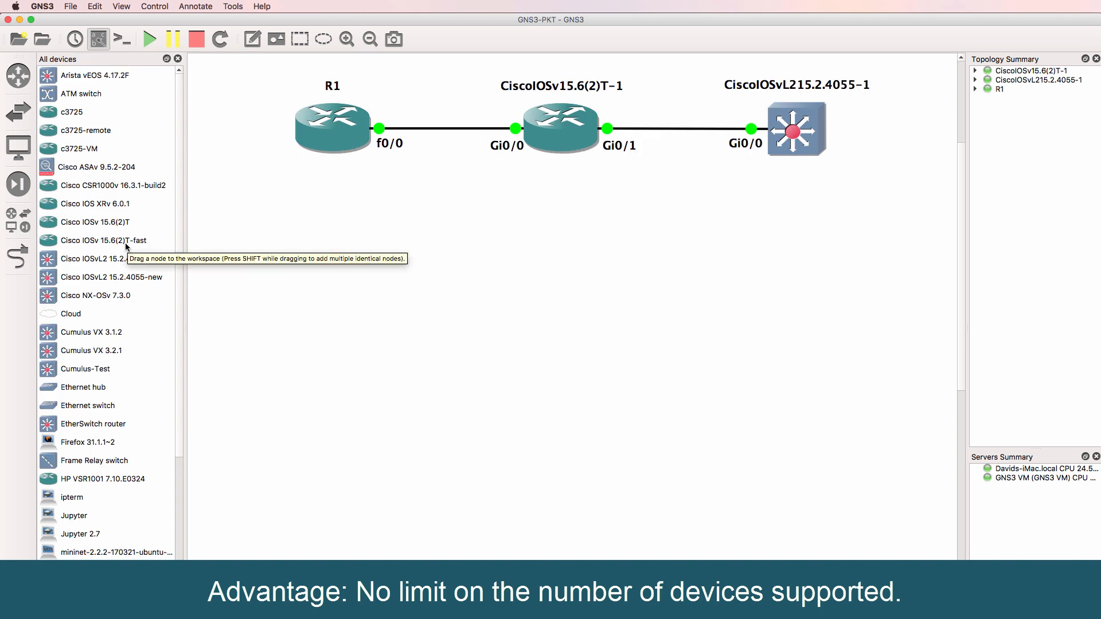
Step: Scroll through GNS3's full list of available device types
scroll(down, 3)
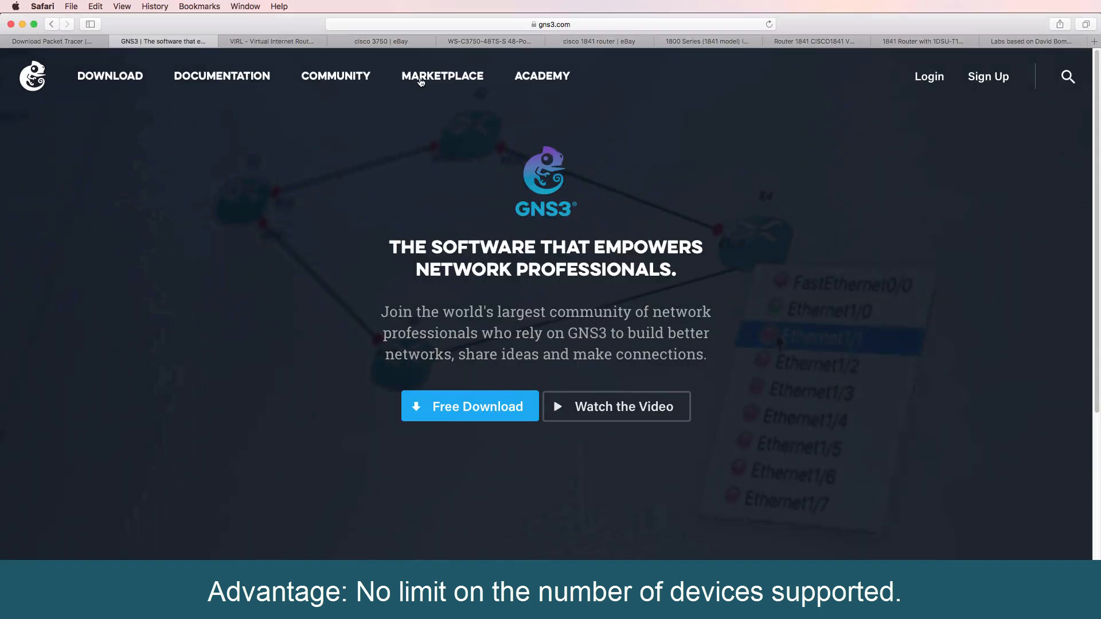
Step: Browse the gns3.com marketplace listing of pre-configured appliances
click(442, 75)
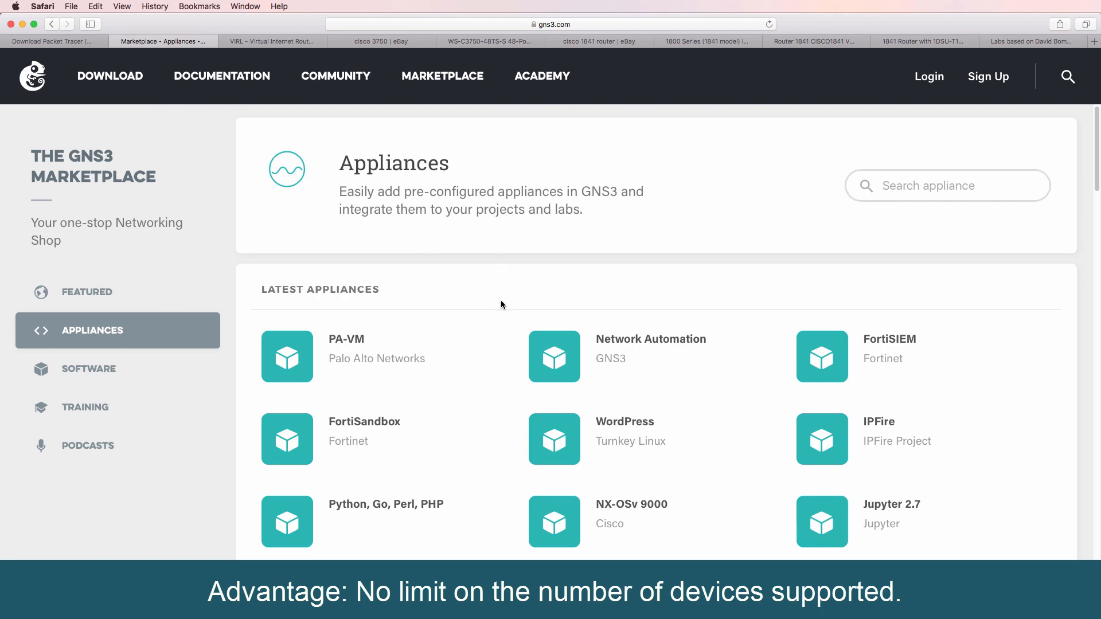
scroll(down, 3)
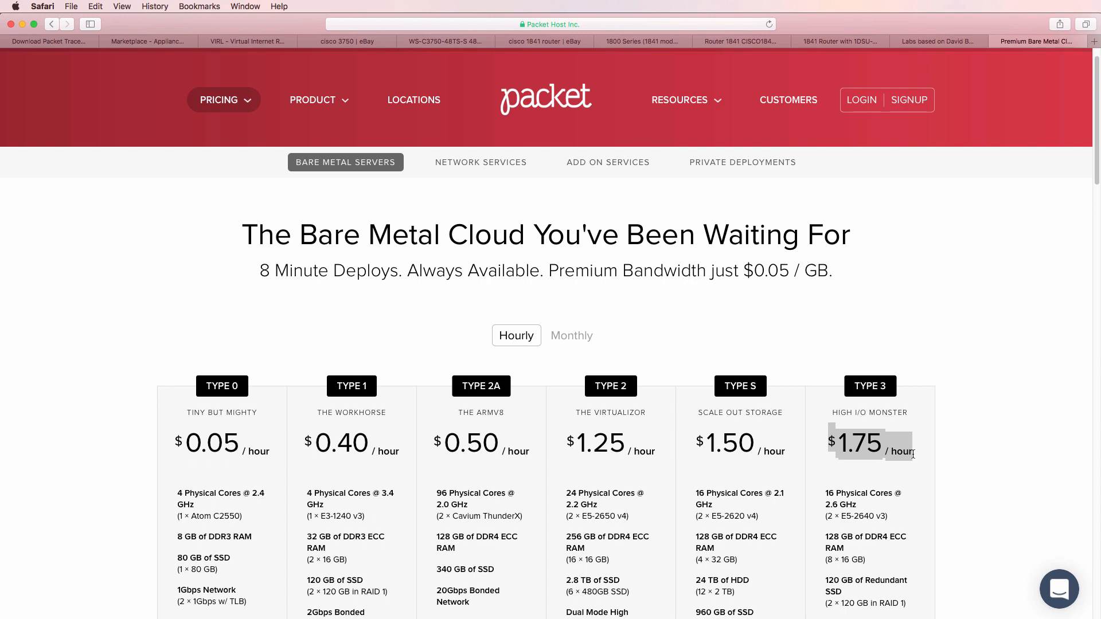
Step: Return from the Packet pricing page to the GNS3 three-device topology
click(148, 41)
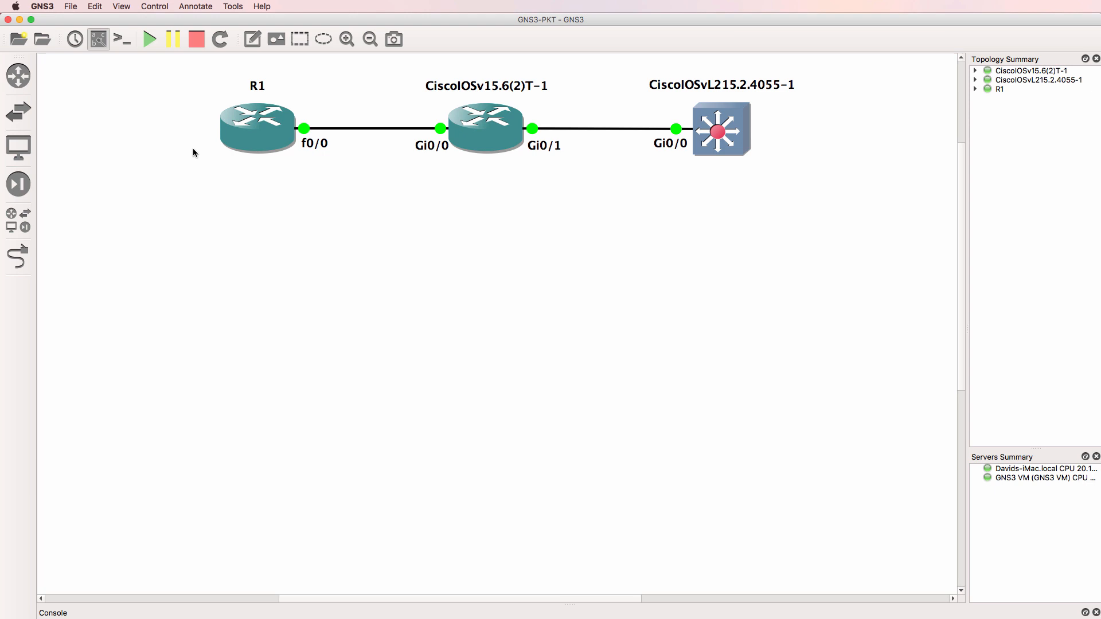
Step: Open router R1's context menu showing configure, console, start and stop
right_click(257, 123)
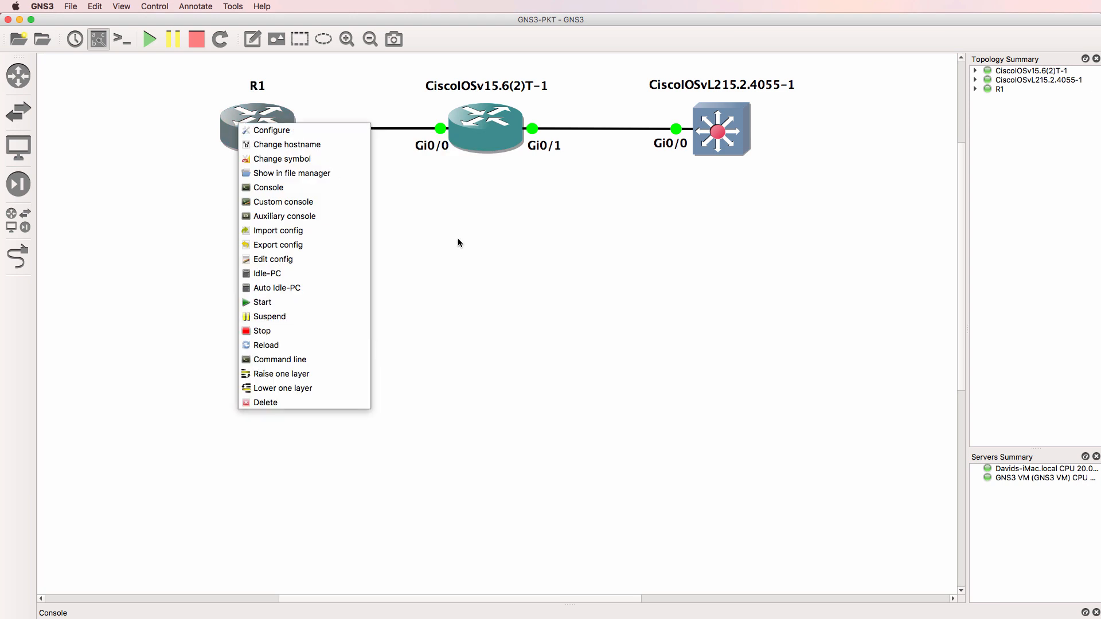
Step: View R1's General and Slots settings, then open and cancel the IOSvL2 switch configuration
click(272, 130)
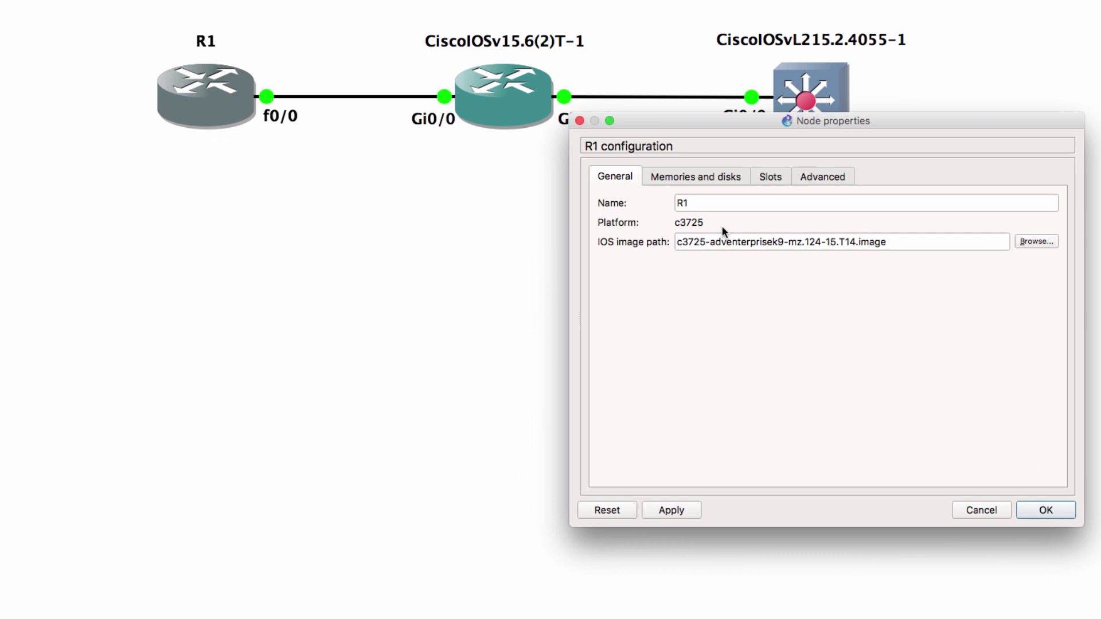
mouse_move(723, 232)
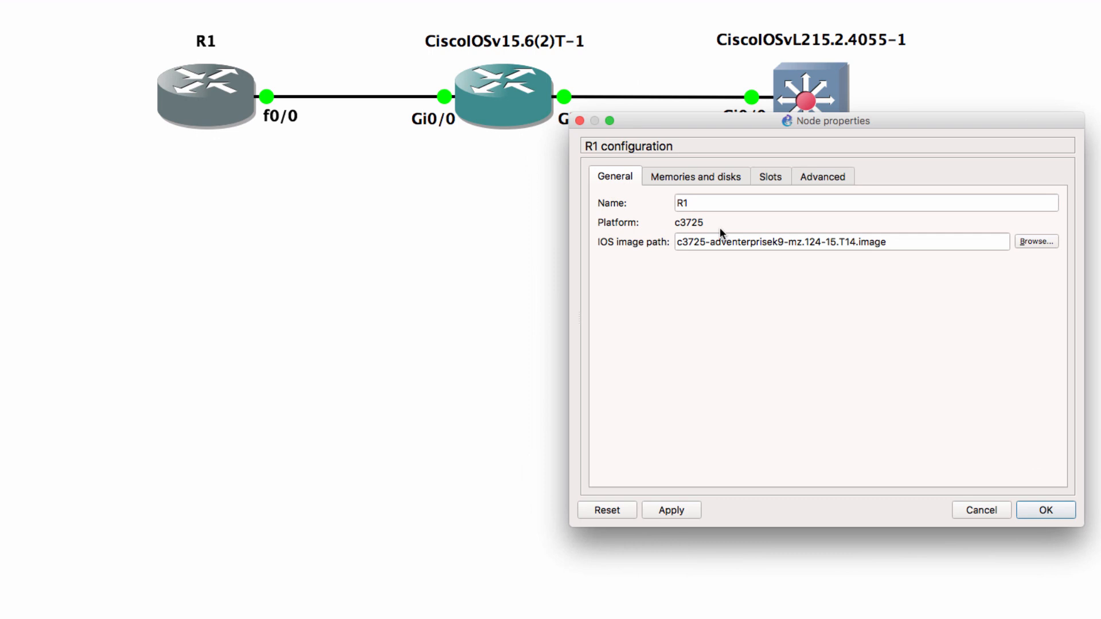
click(705, 203)
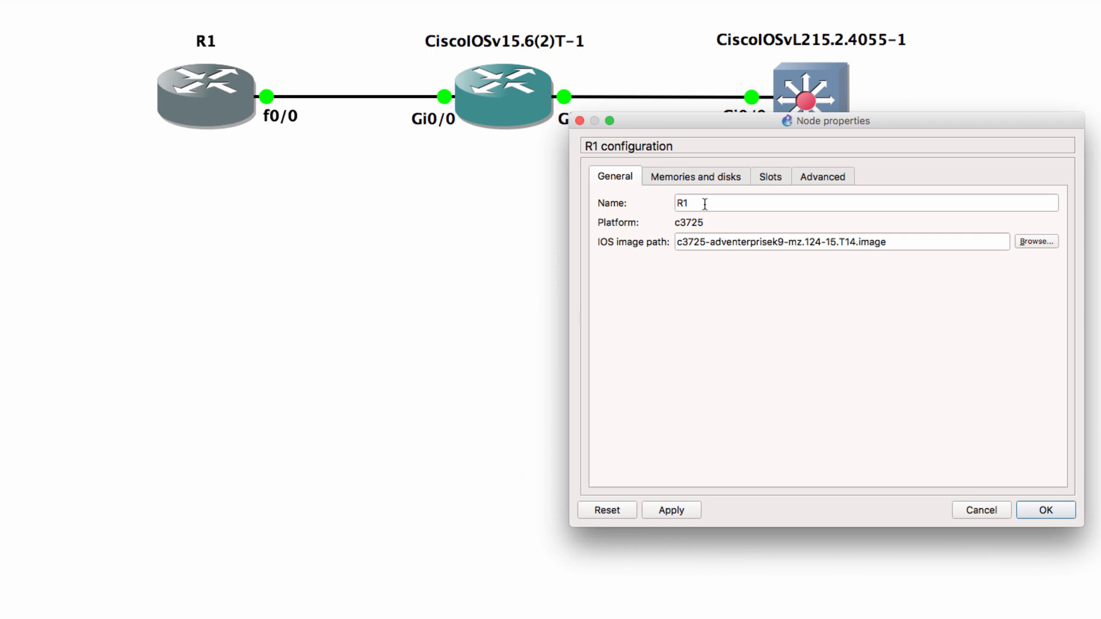
click(770, 177)
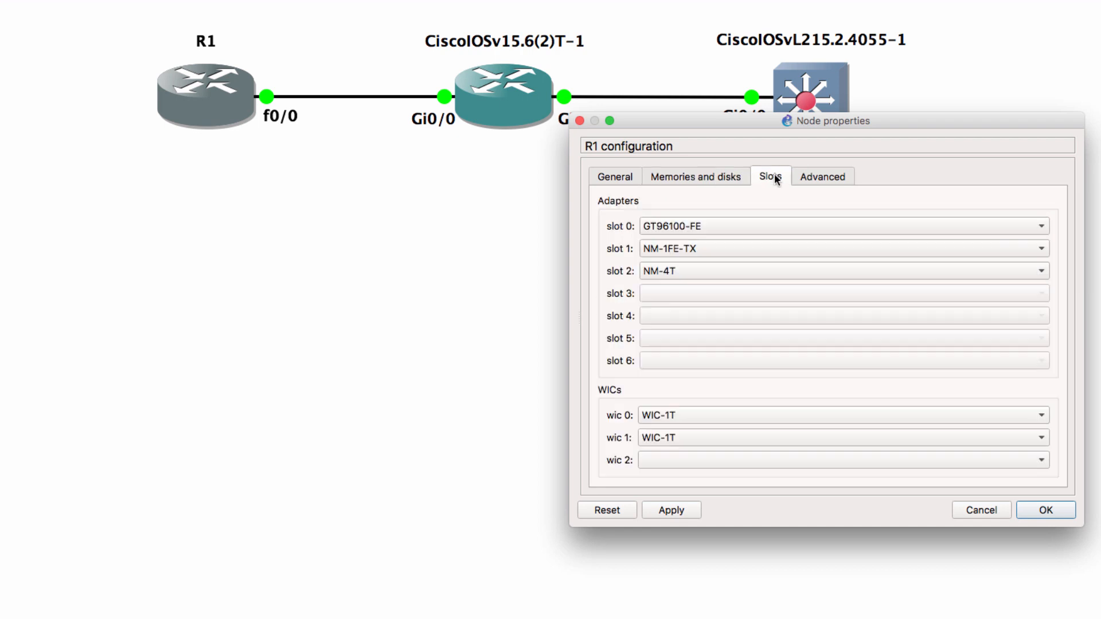
mouse_move(759, 215)
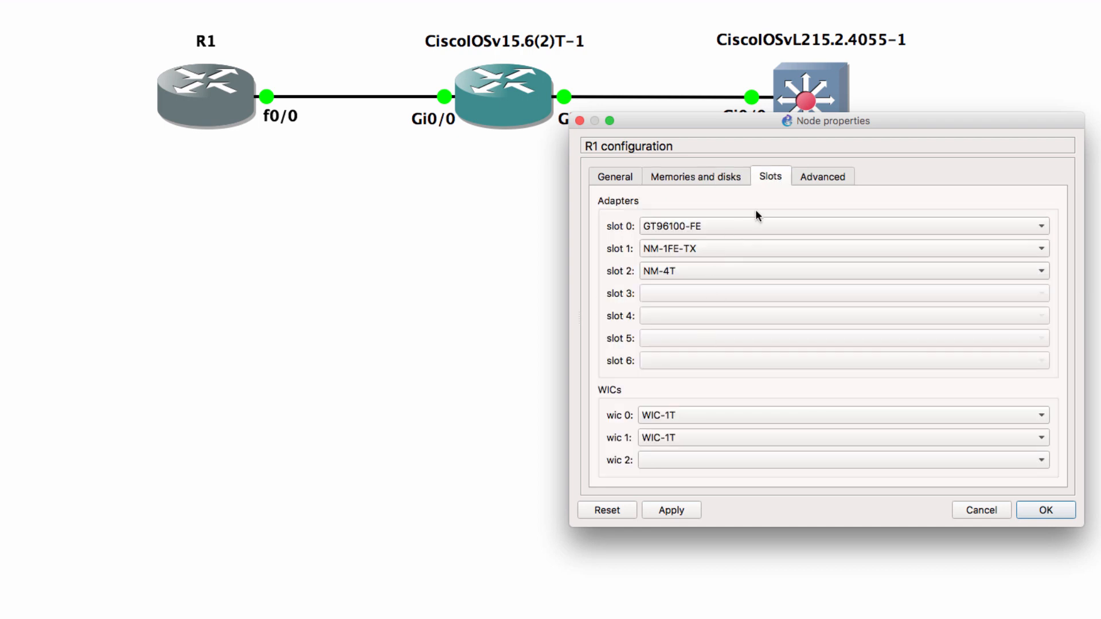
mouse_move(820, 188)
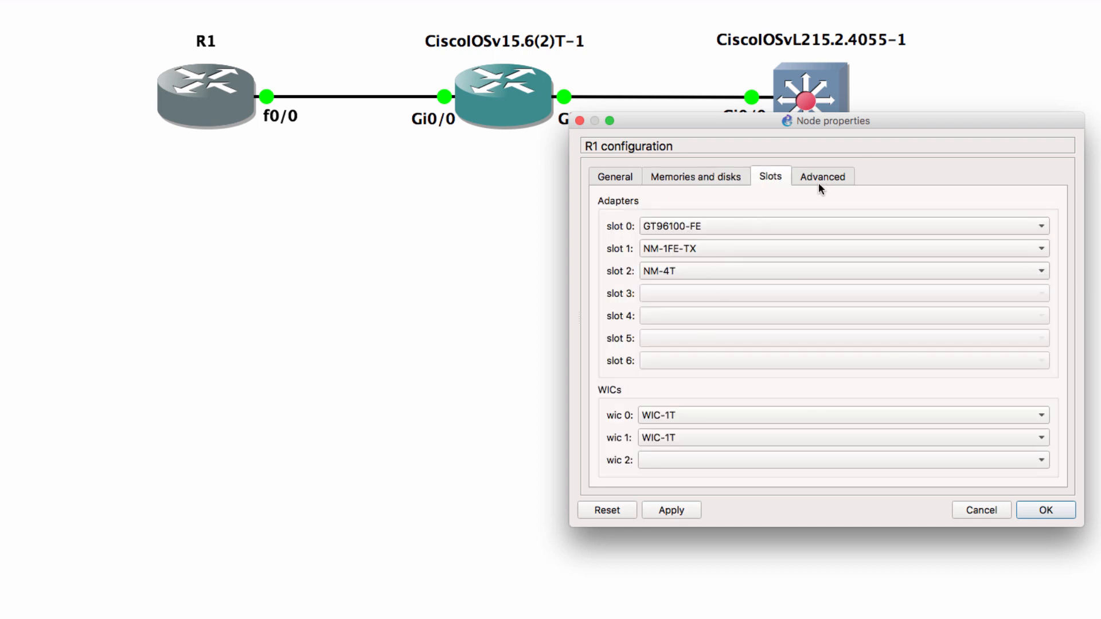
mouse_move(201, 119)
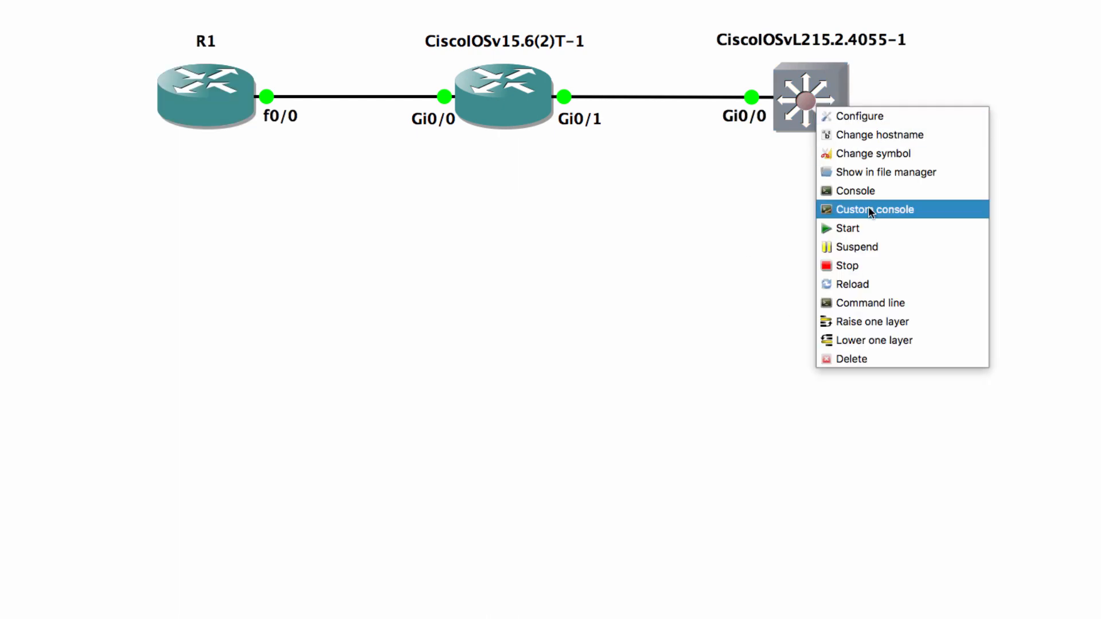
click(860, 117)
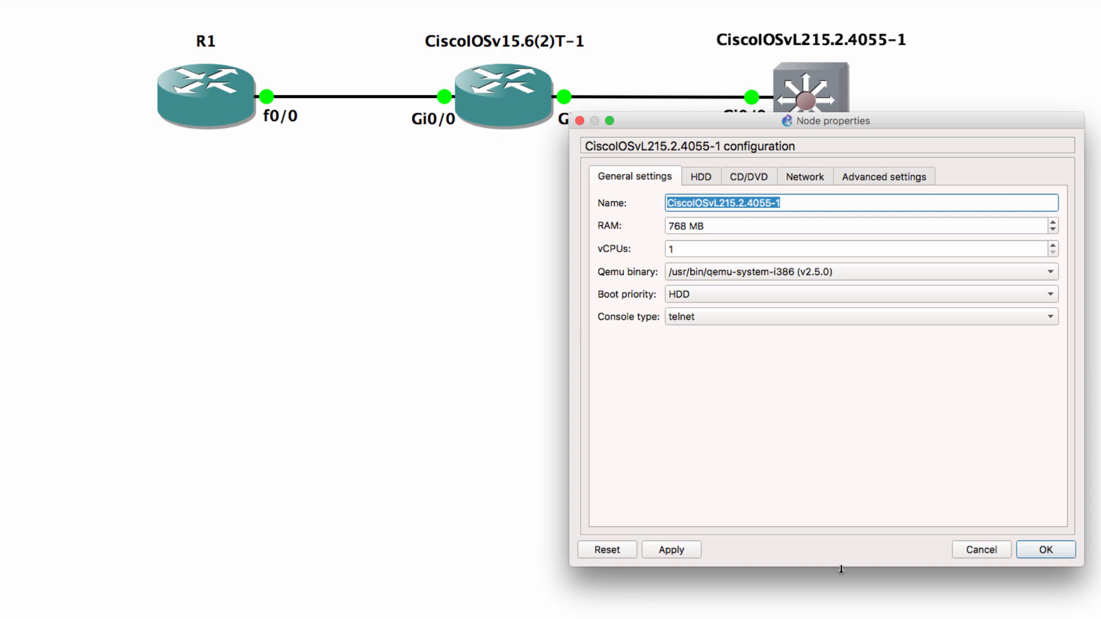
click(1045, 549)
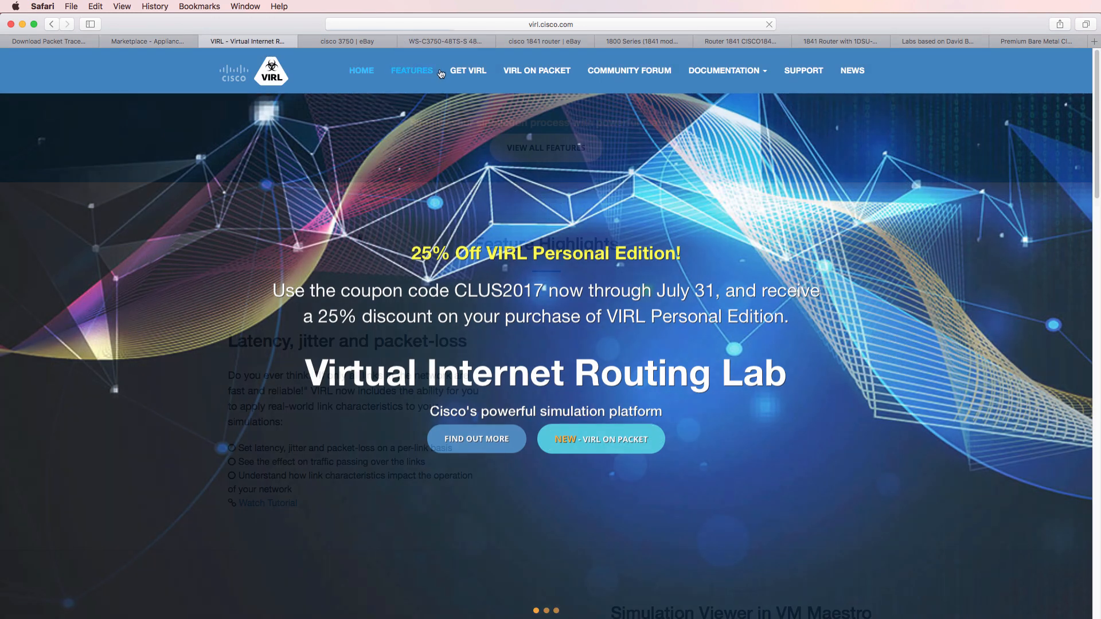
Step: Read VIRL's feature lists for IOSv, IOSvL2, IOS-XRv and NX-OSv, highlighting NX-OSv
click(411, 71)
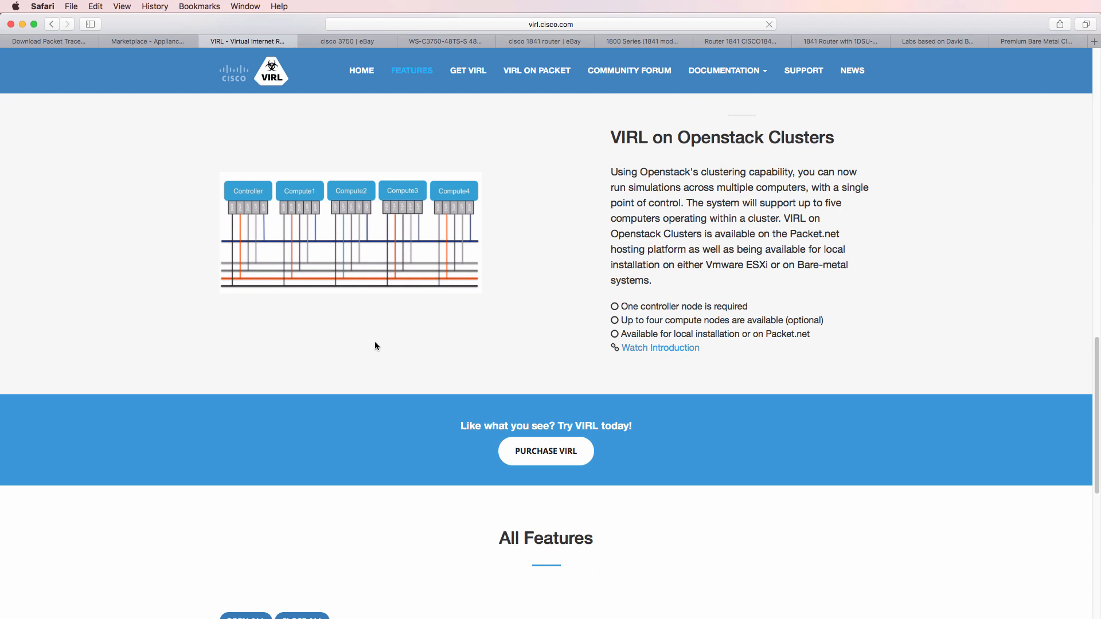
scroll(down, 3)
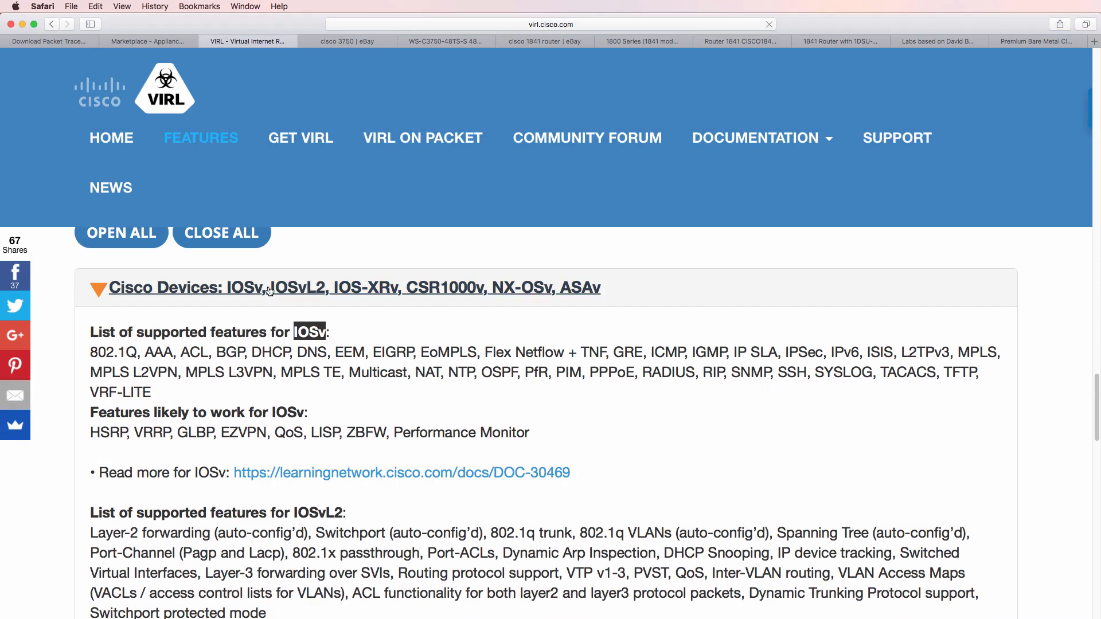
scroll(down, 3)
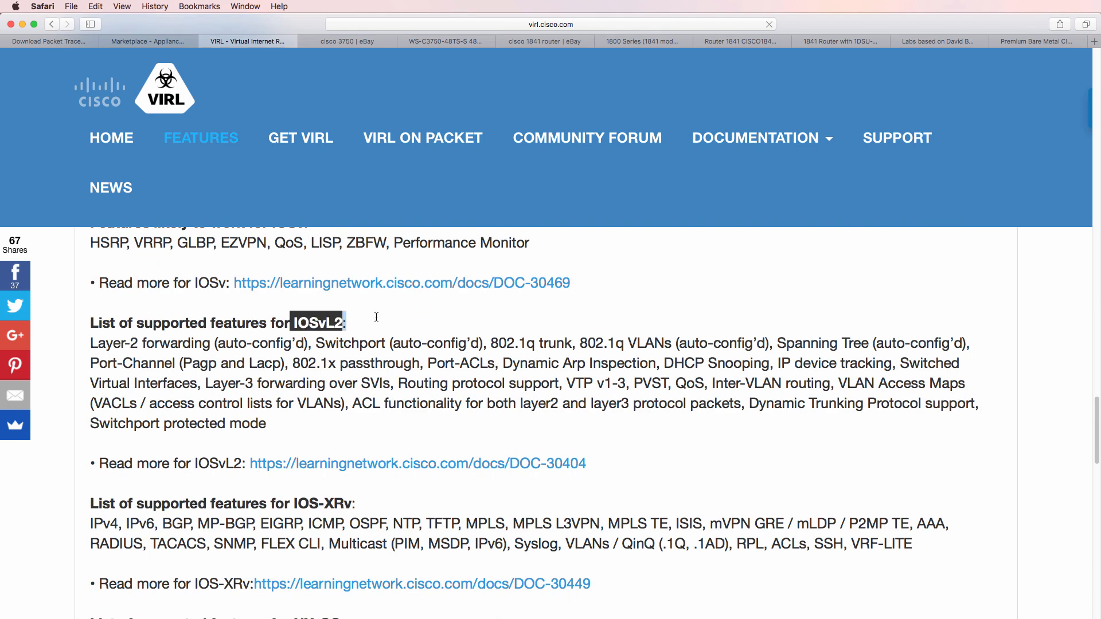
drag(90, 343, 266, 423)
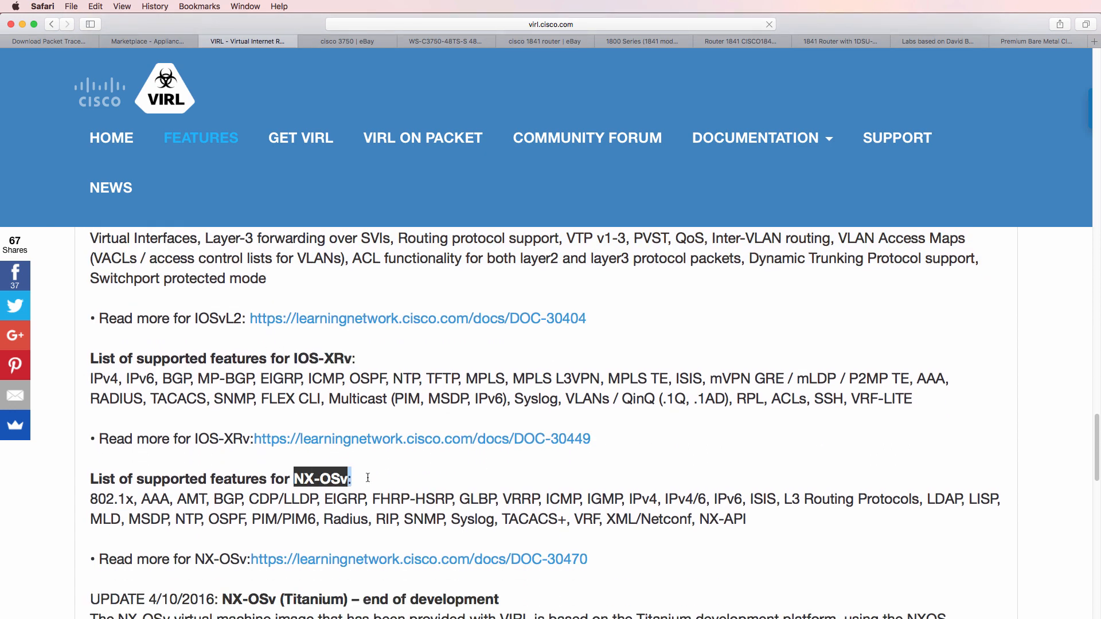
scroll(down, 3)
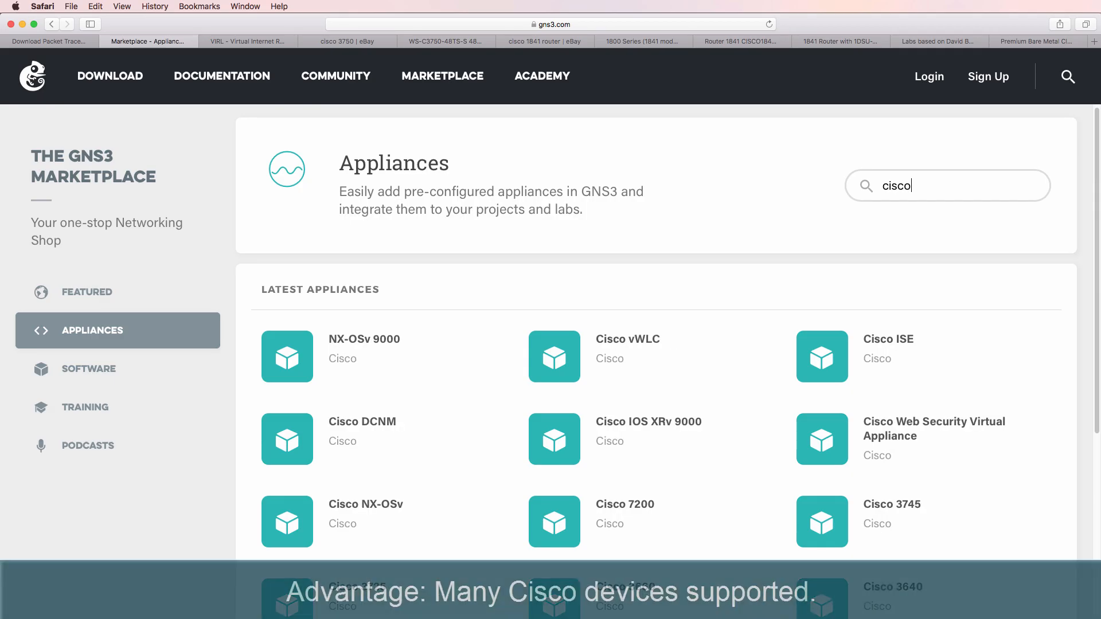
Step: Search the marketplace for 'jun', 'cum' and 'pa' appliances and scroll the results
scroll(down, 3)
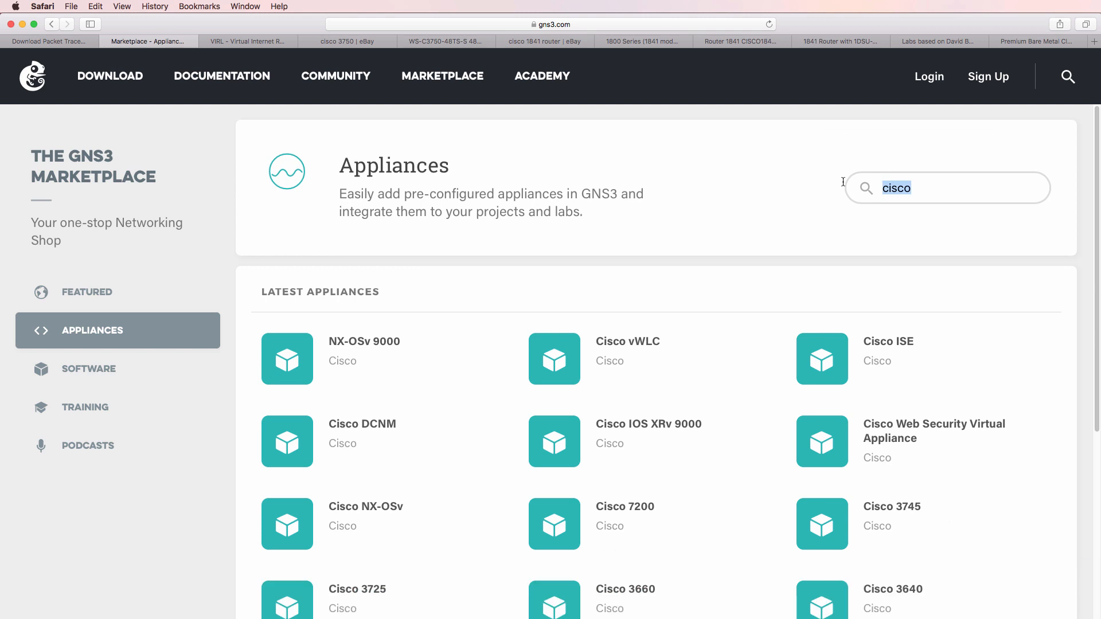
text(jun)
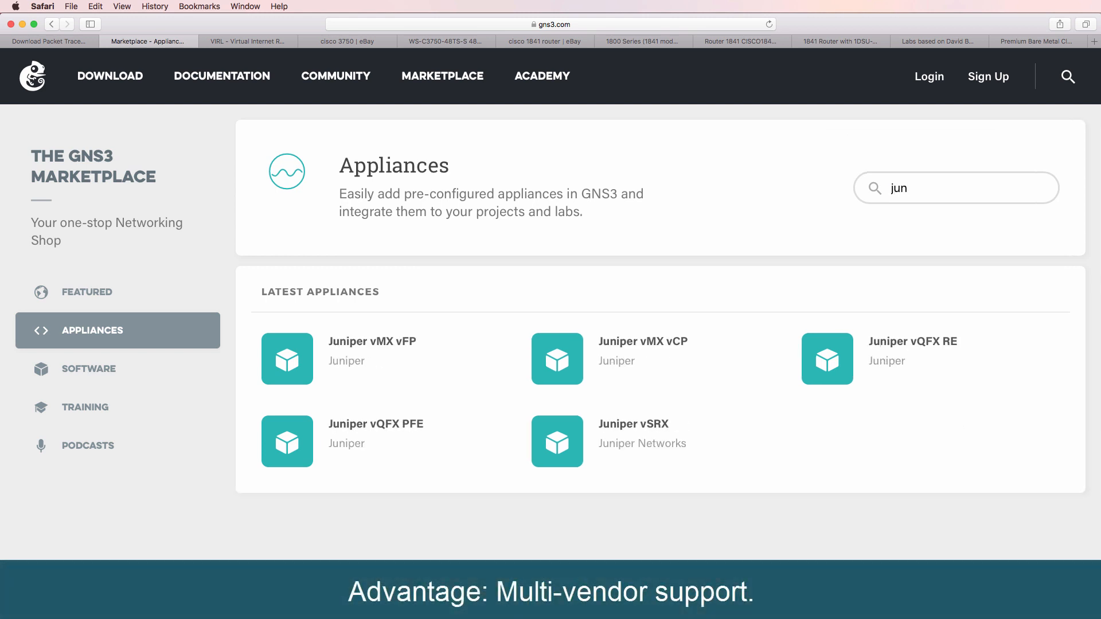
text(cum)
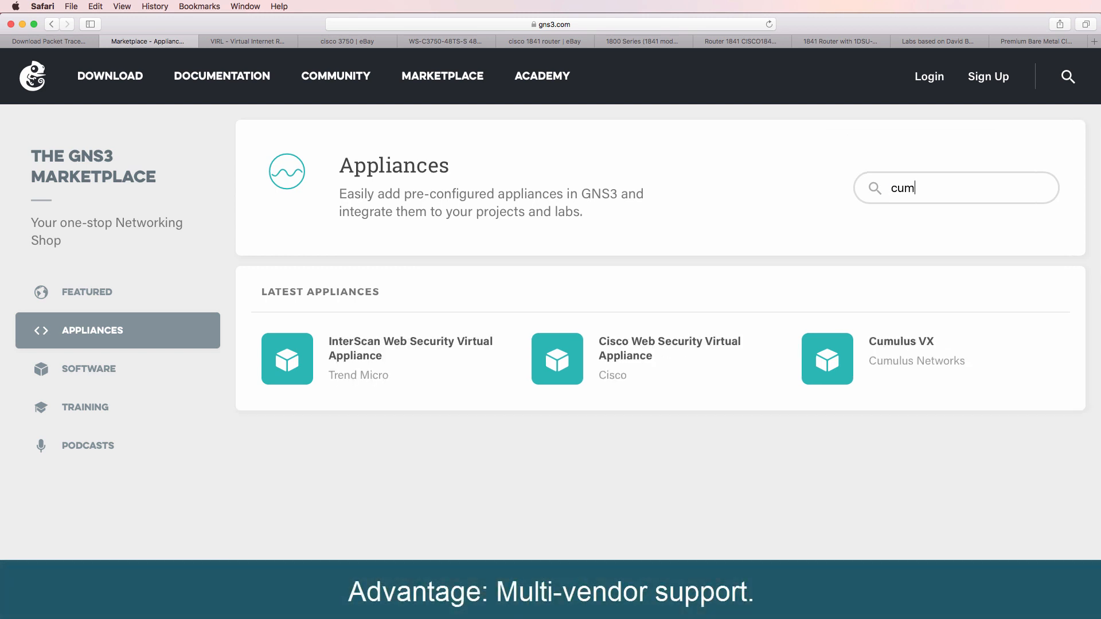
text(pa)
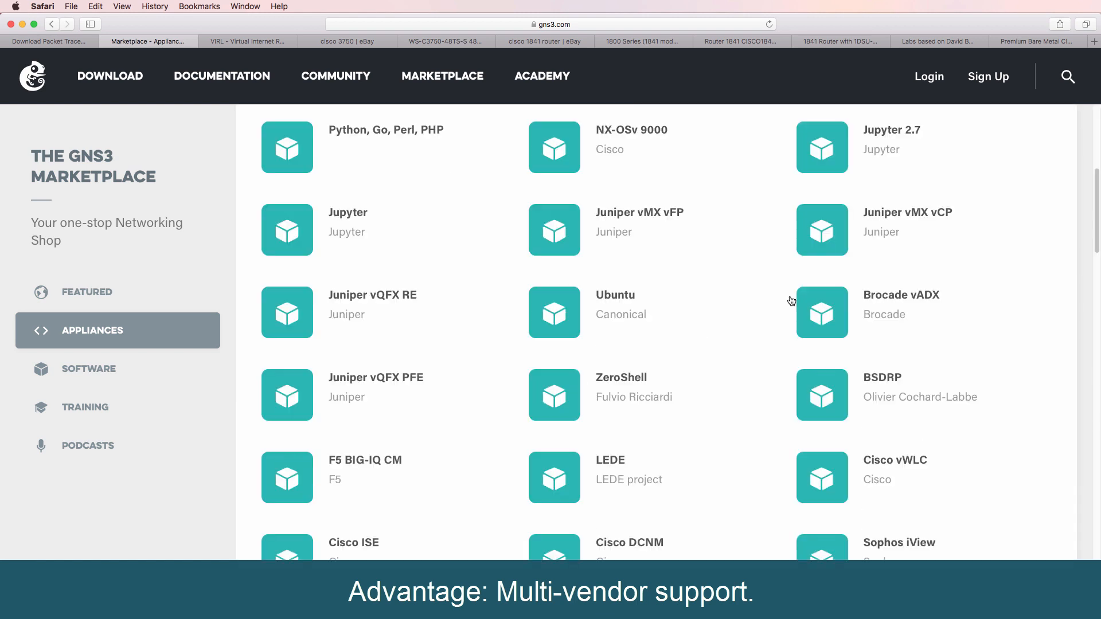
scroll(down, 3)
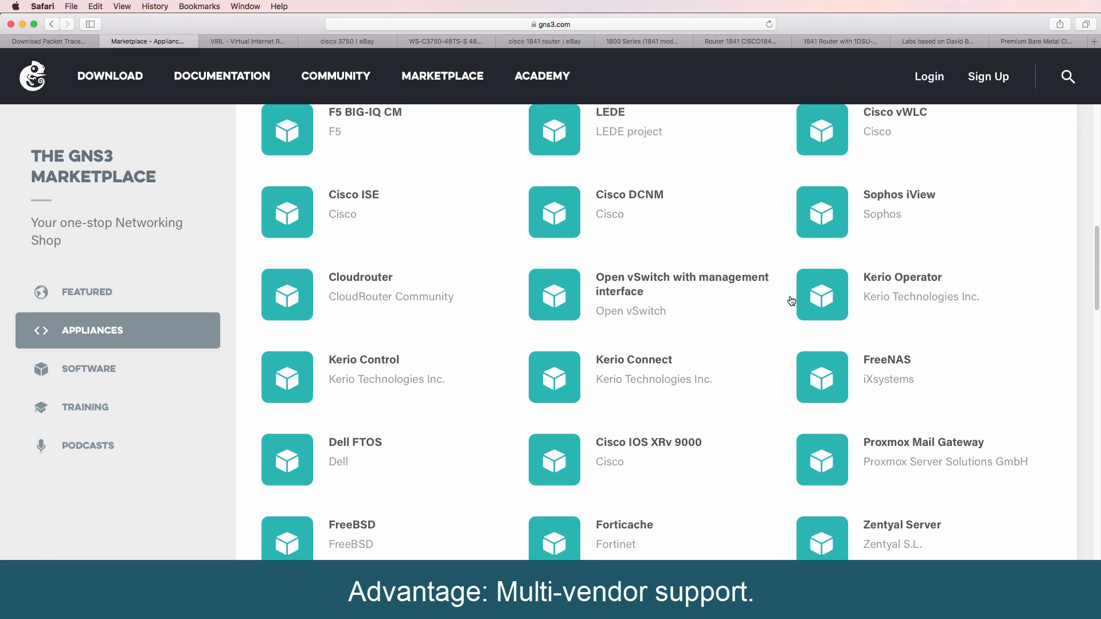
scroll(down, 3)
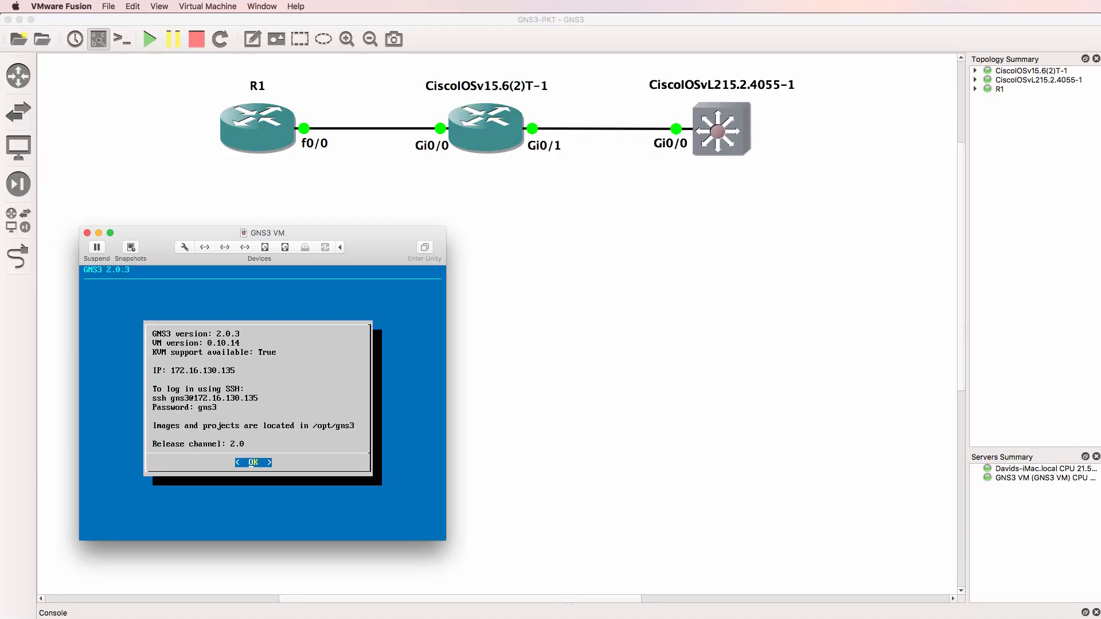
mouse_move(166, 236)
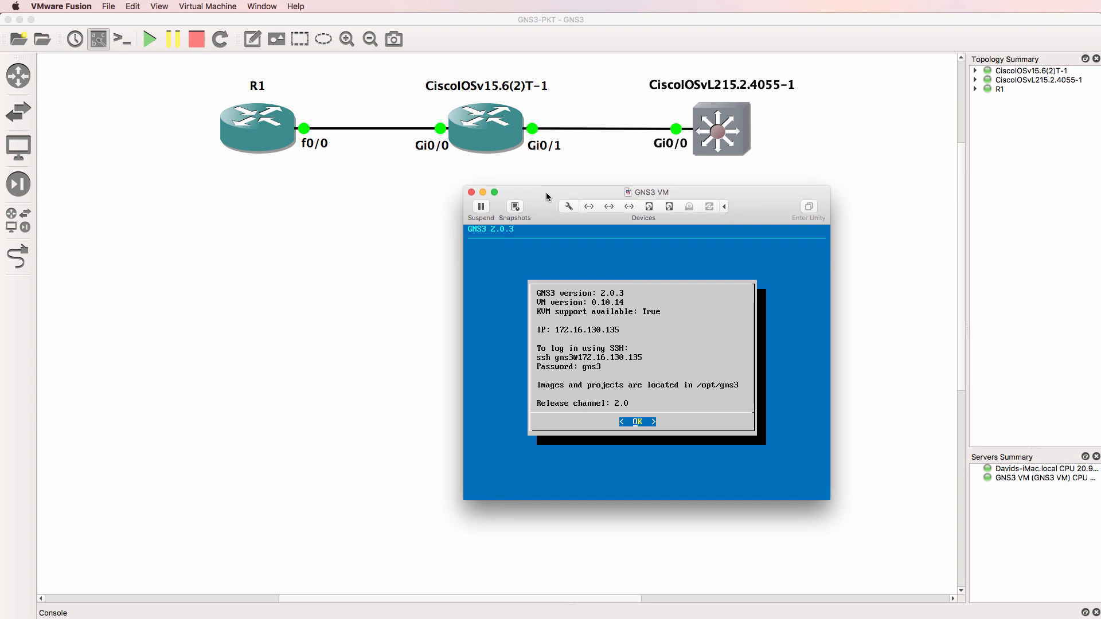
right_click(257, 126)
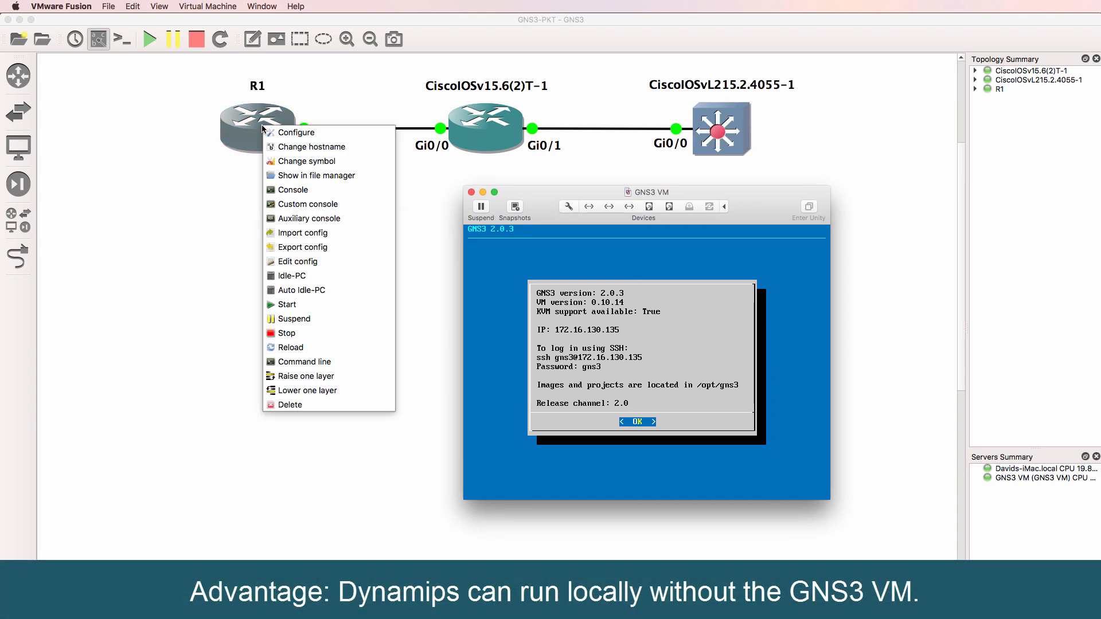
click(296, 132)
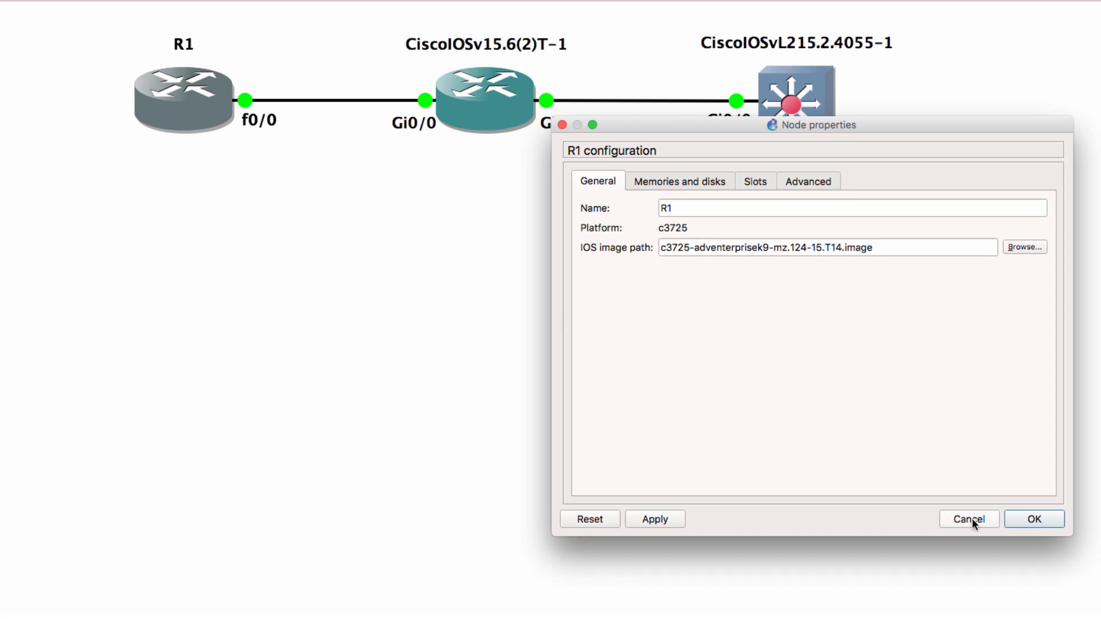
click(972, 520)
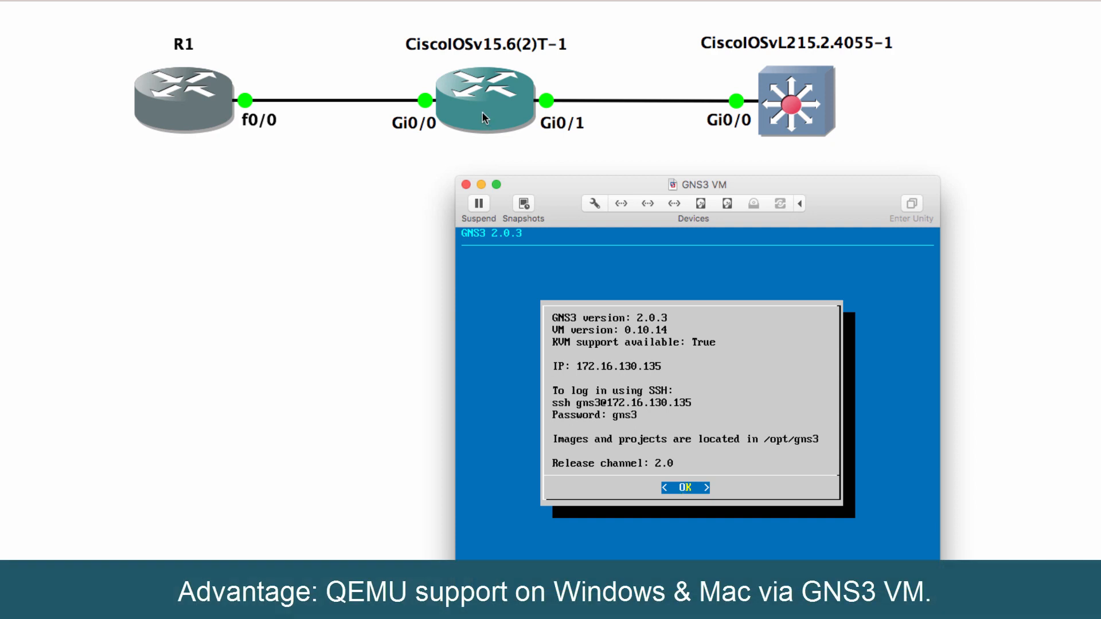
mouse_move(817, 125)
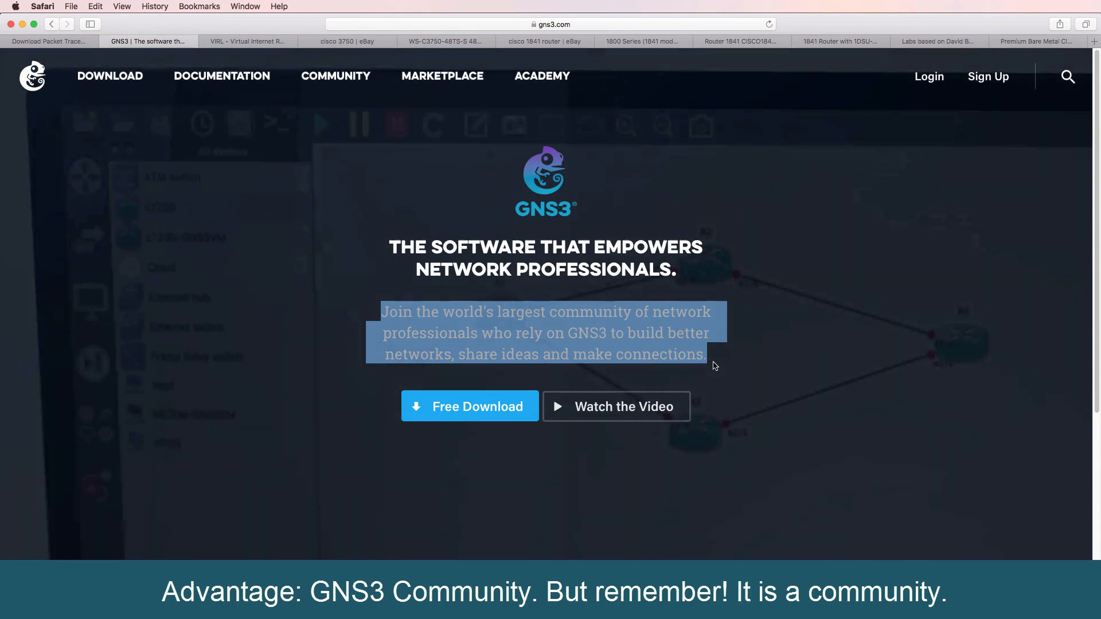
Step: Search the GNS3 documentation for 'get' and open 'Where do I get IOS images?'
click(222, 76)
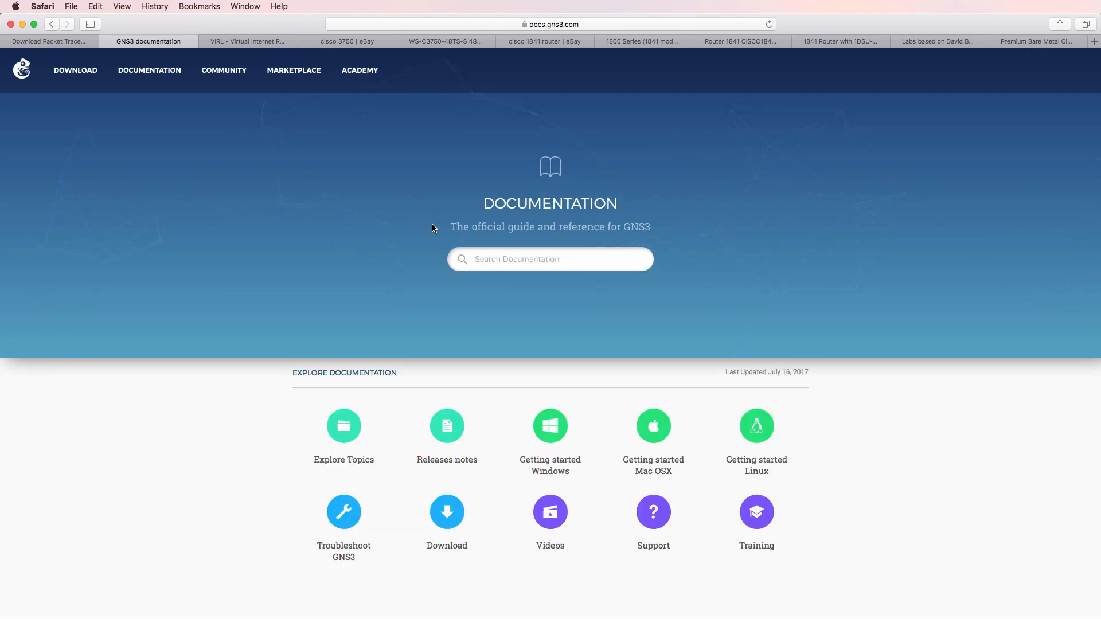
text(get)
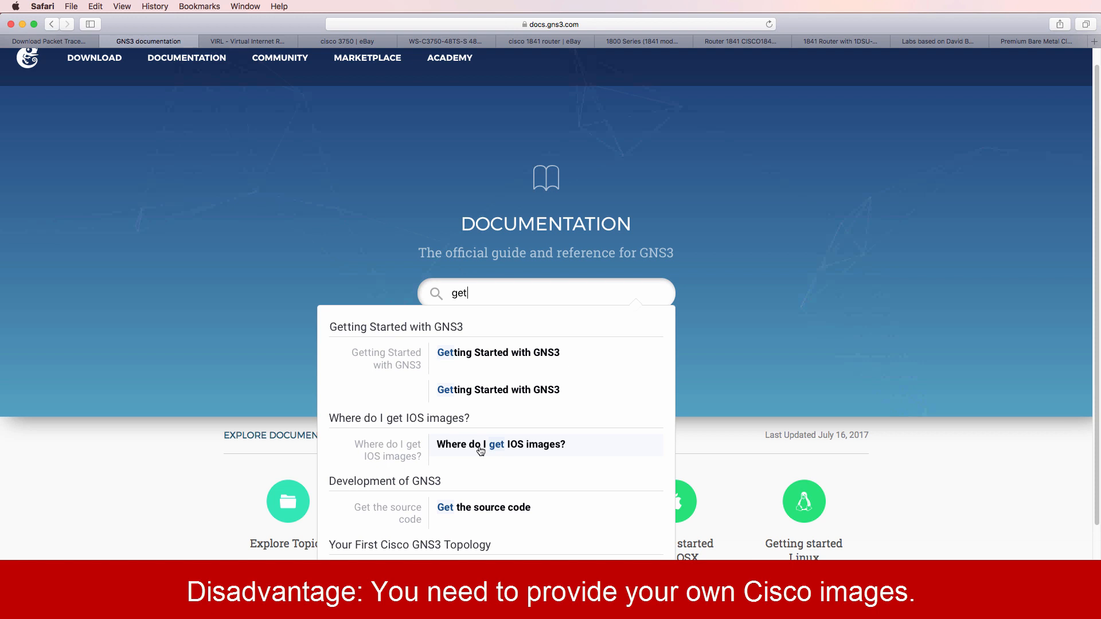
click(500, 444)
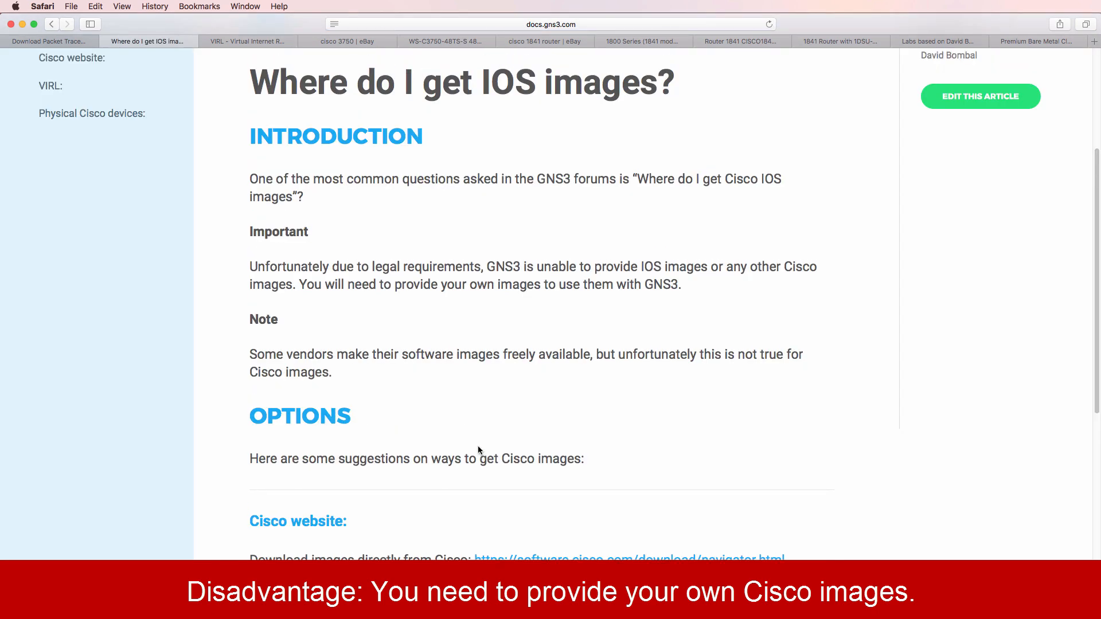
mouse_move(470, 453)
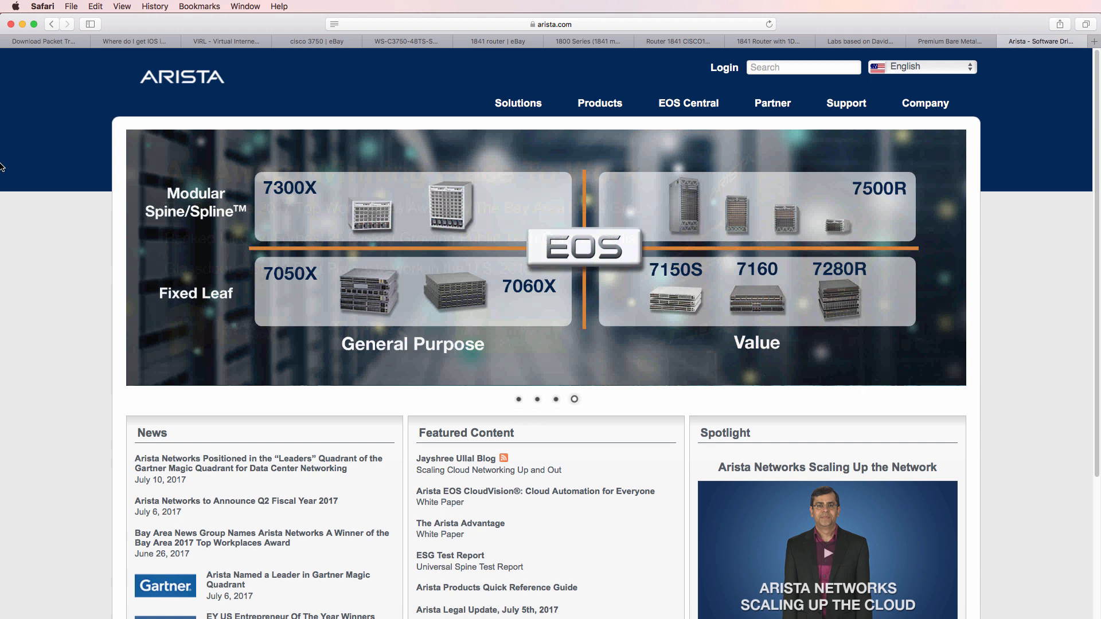
mouse_move(74, 205)
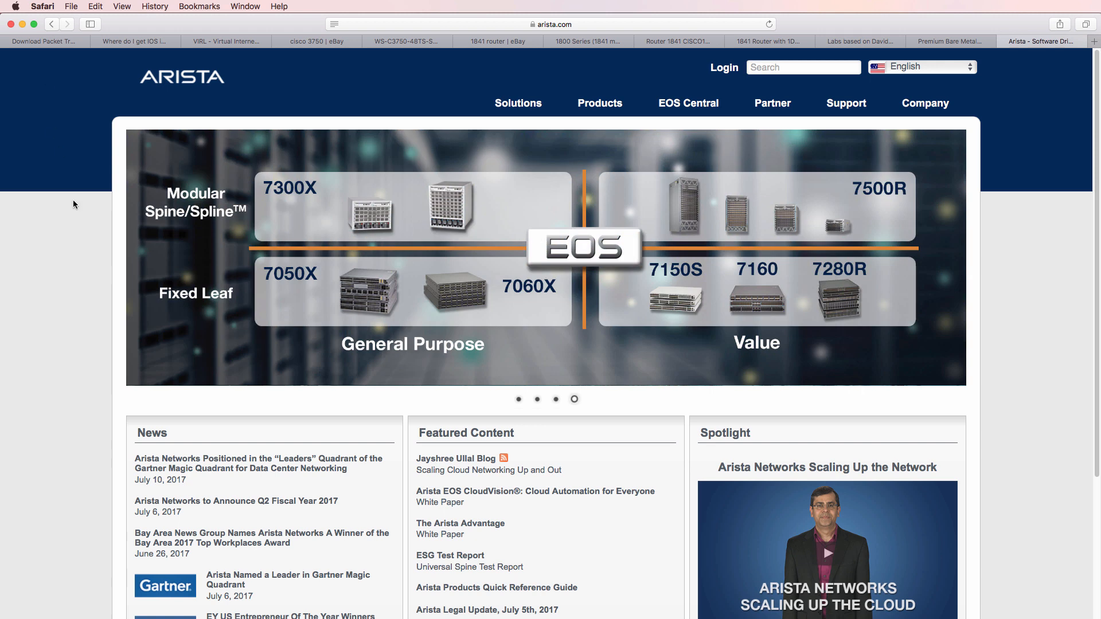
Step: Switch back to the 'Where do I get IOS images?' article tab
click(135, 41)
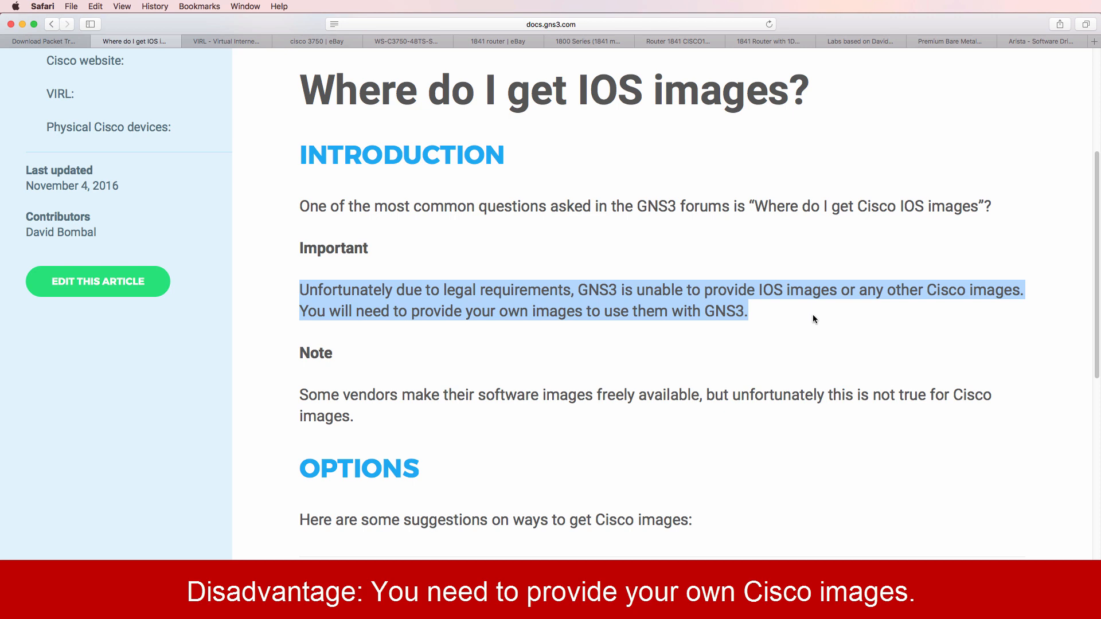
mouse_move(809, 317)
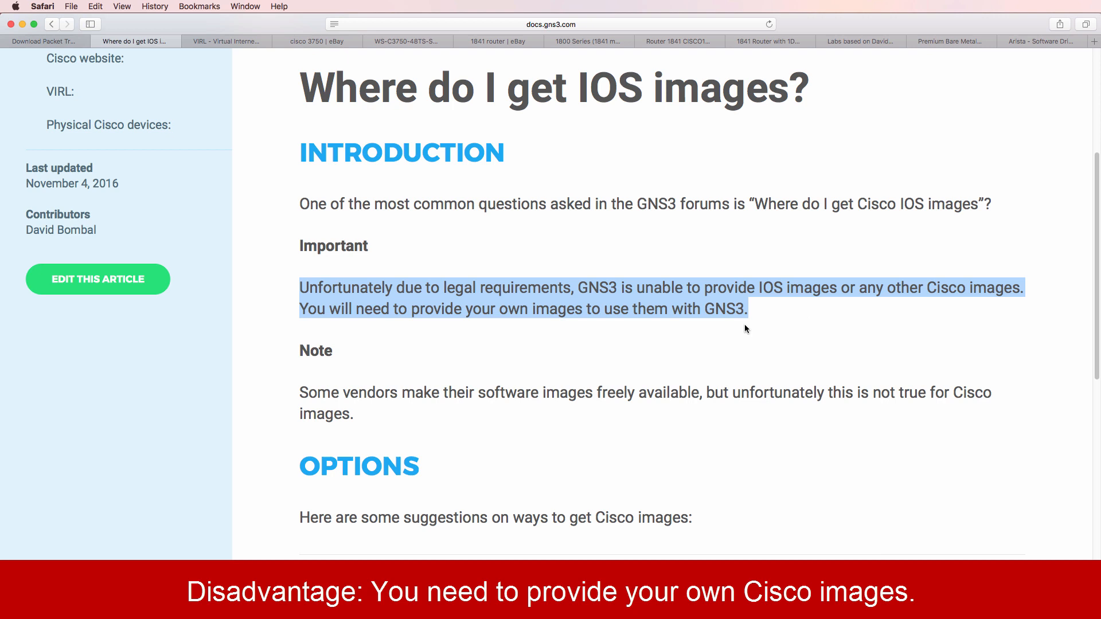
Step: Open the article's Cisco software download link in a new tab and scroll to VIRL
scroll(down, 3)
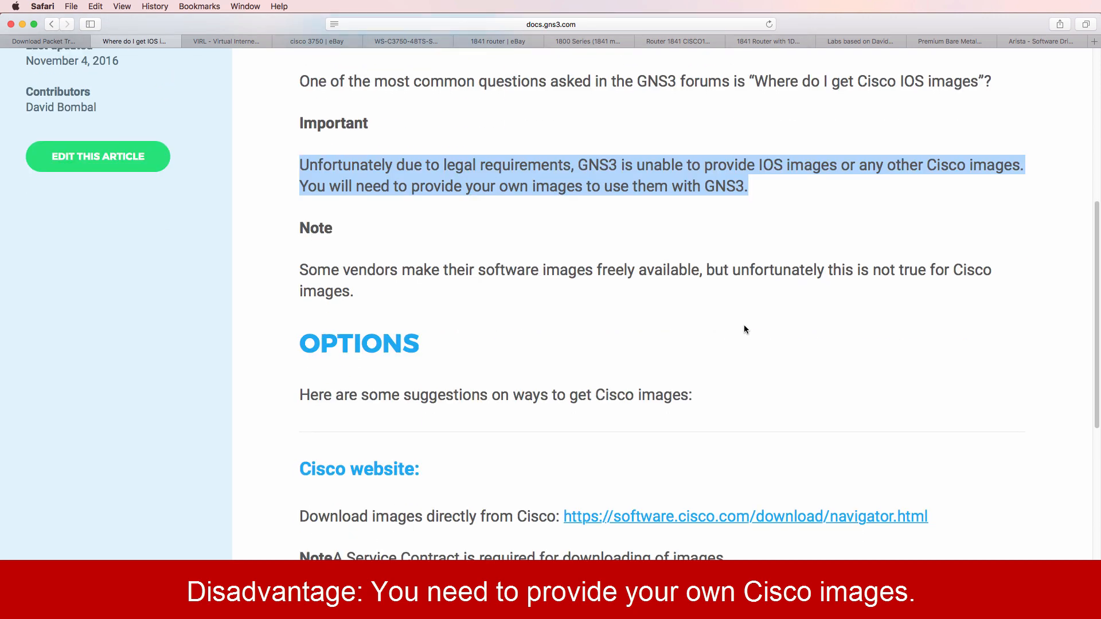
scroll(down, 3)
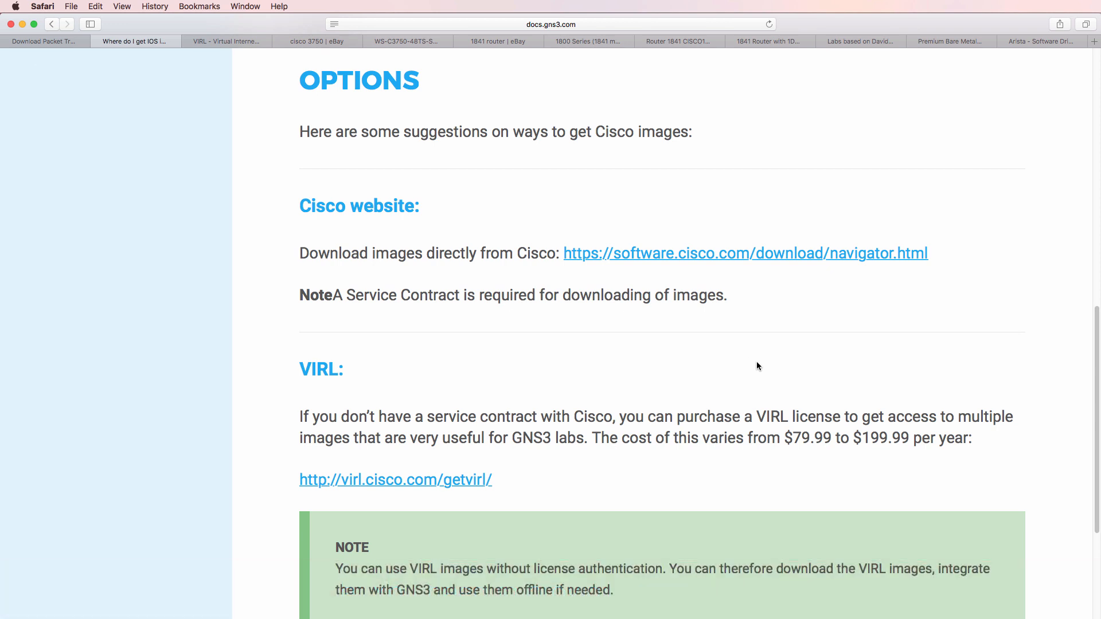
mouse_move(327, 208)
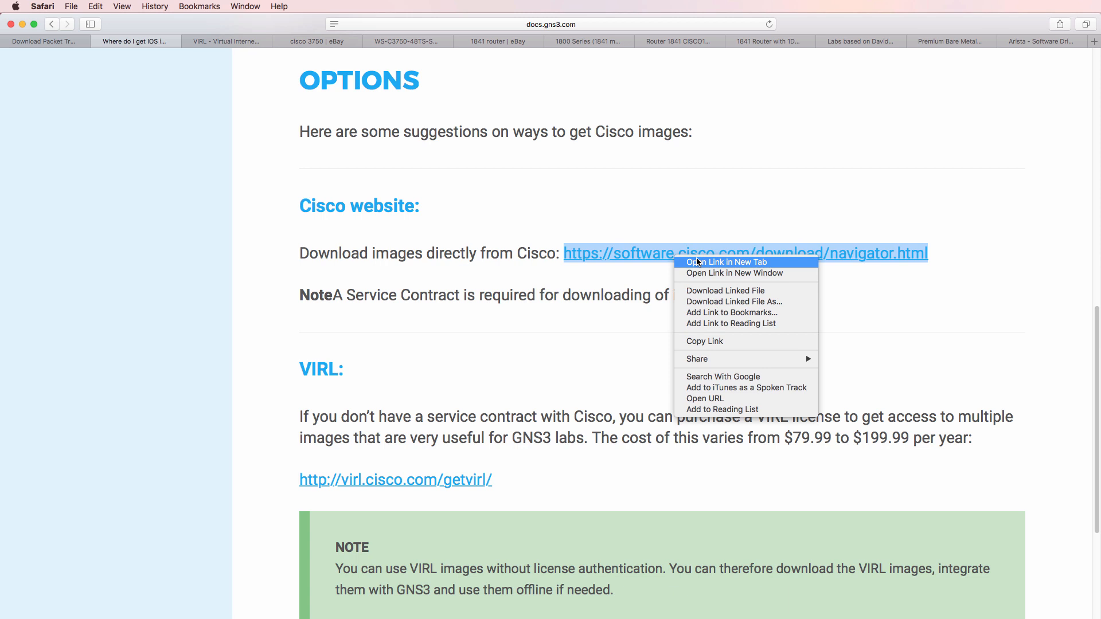
click(727, 262)
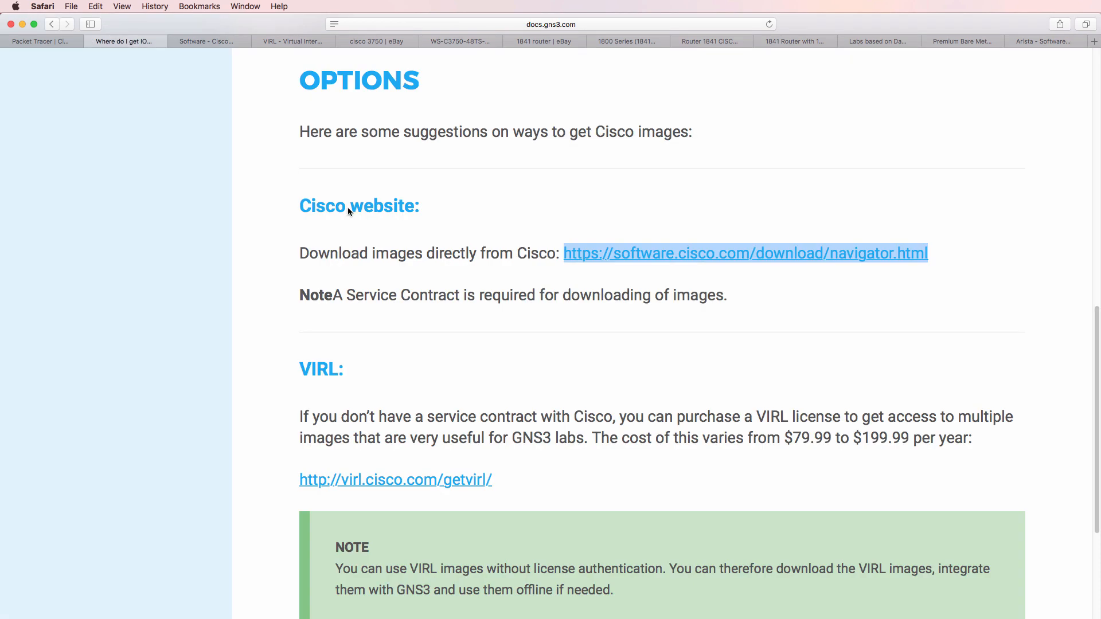
scroll(down, 3)
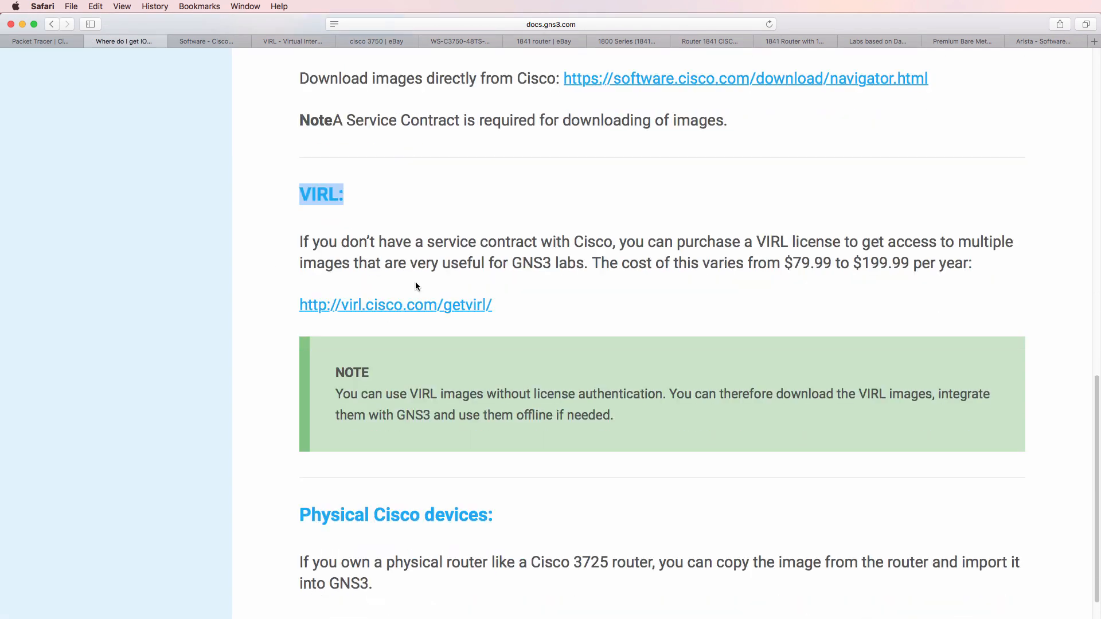
Step: Review the Physical Cisco devices docs, highlighting the heading and the Cisco 3725 router example
scroll(down, 3)
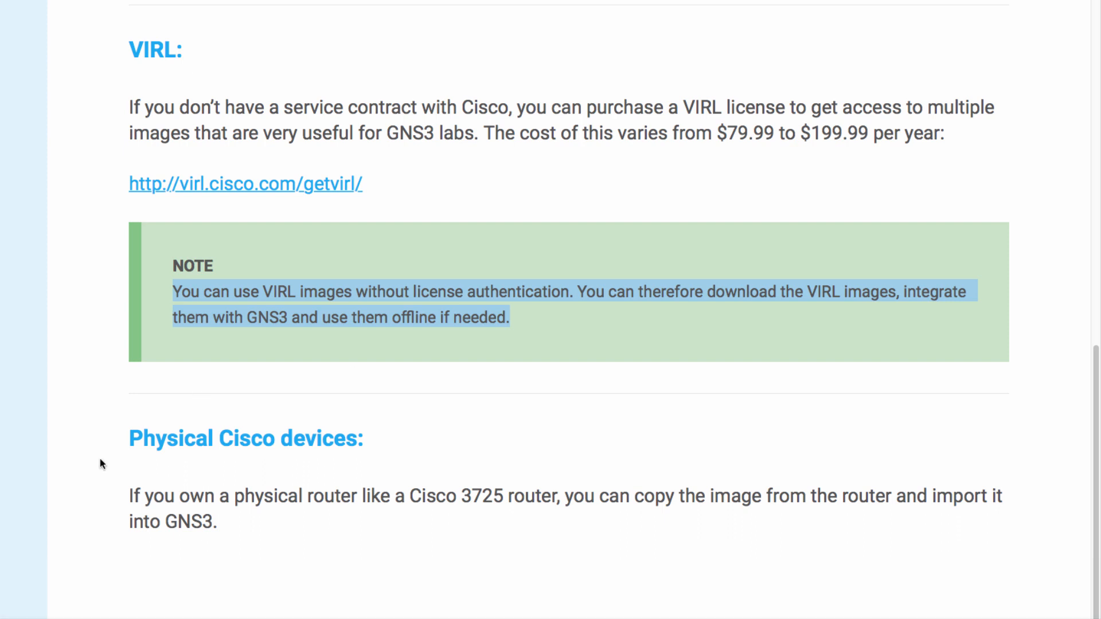
double_click(246, 439)
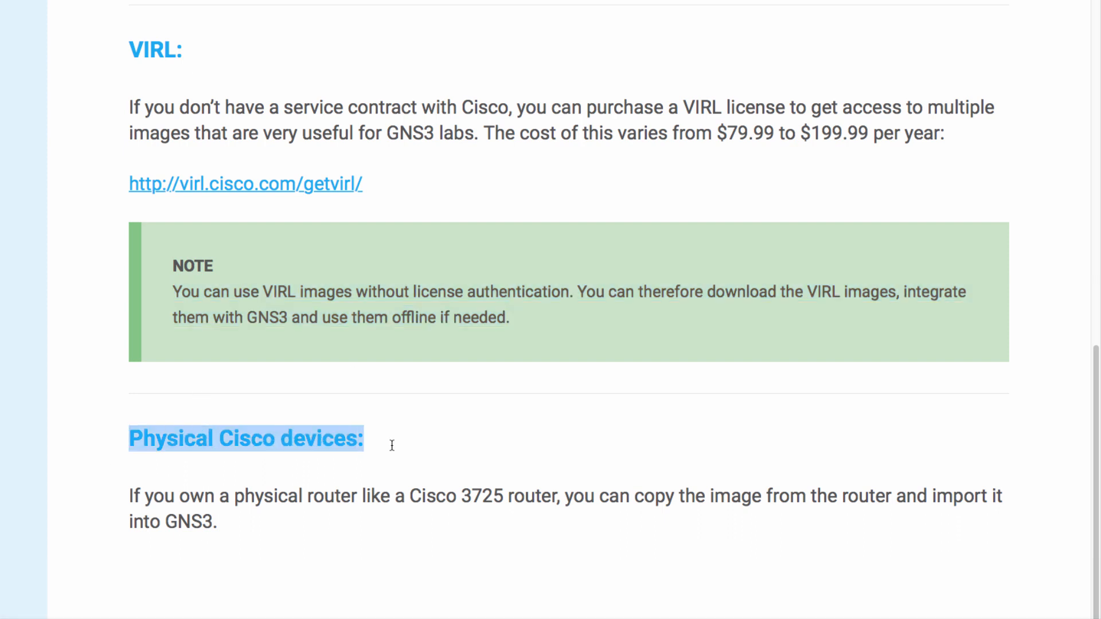
drag(406, 495, 585, 496)
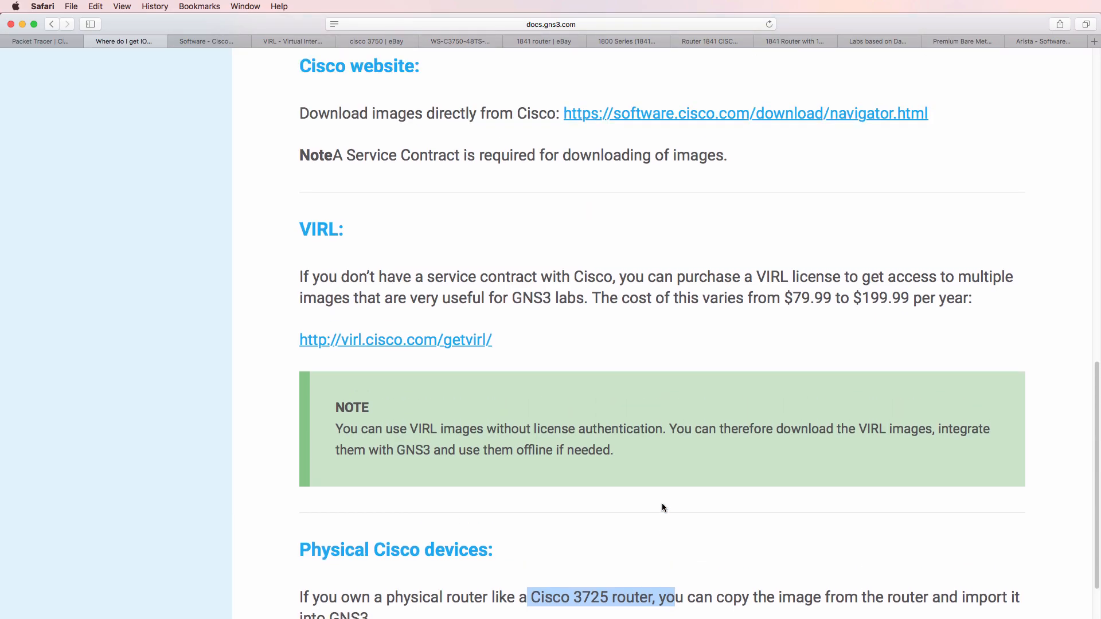
scroll(up, 3)
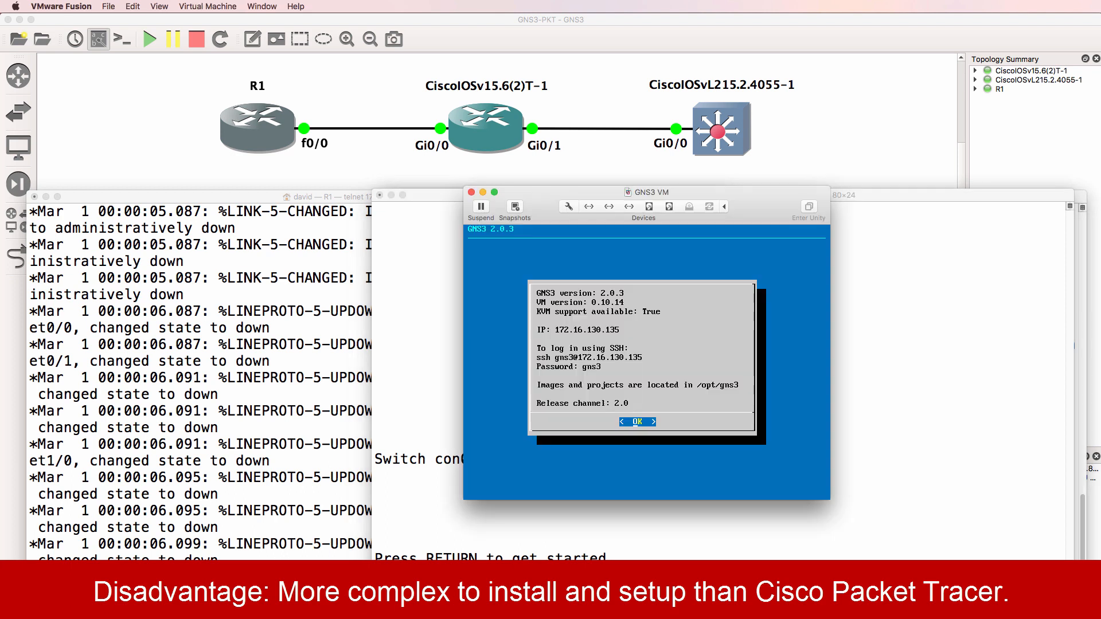
mouse_move(581, 196)
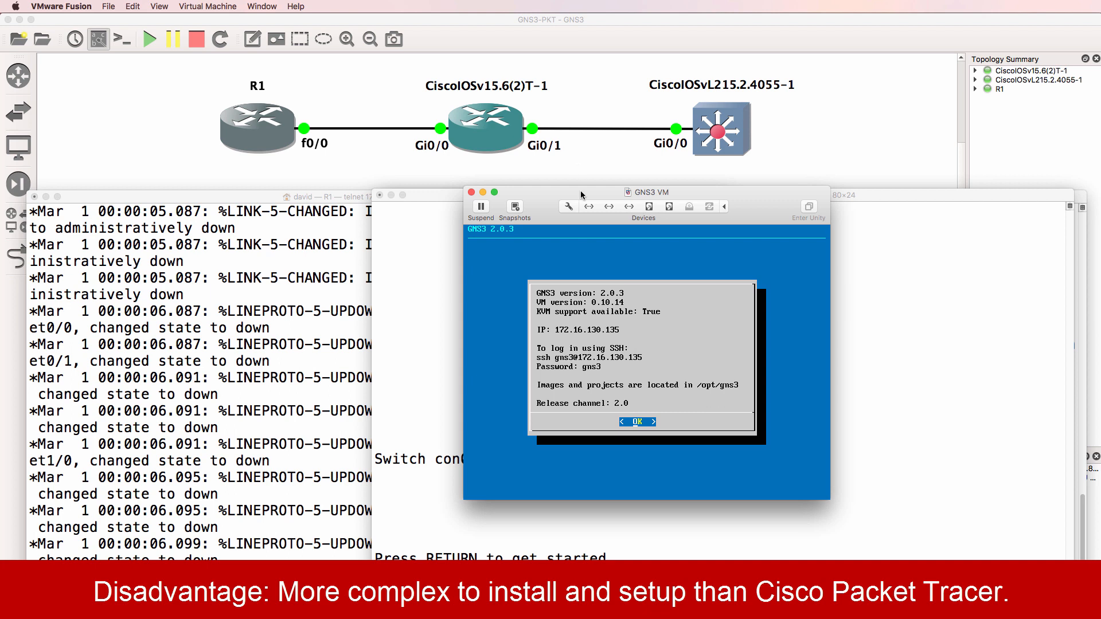
Step: Drag the GNS3 VM window right so the switch console showing con0 available is uncovered
drag(646, 191, 894, 169)
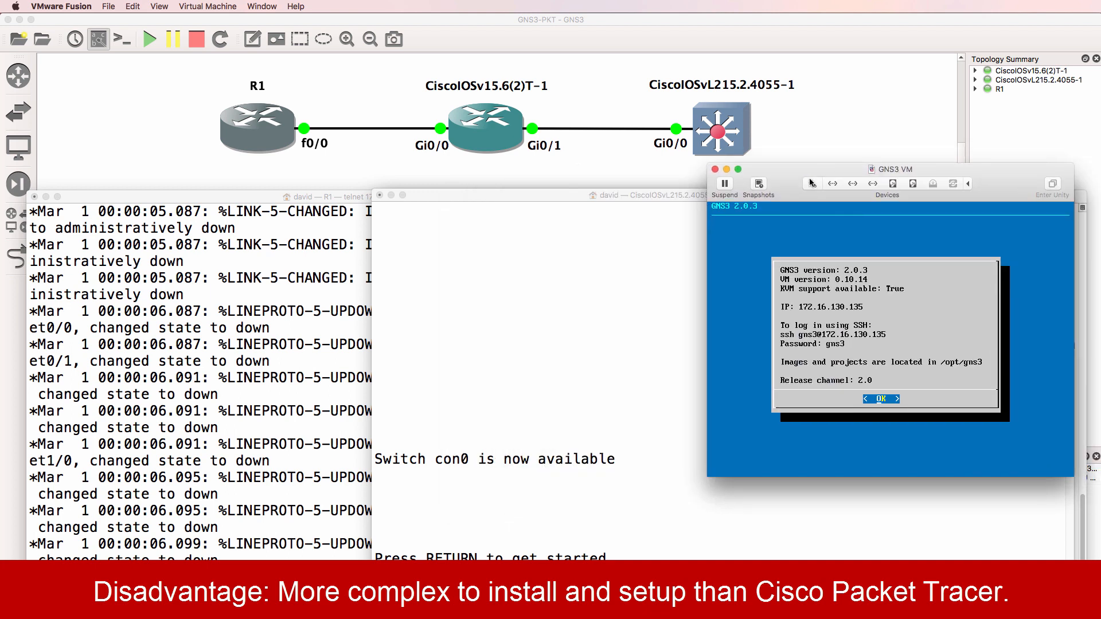
mouse_move(812, 182)
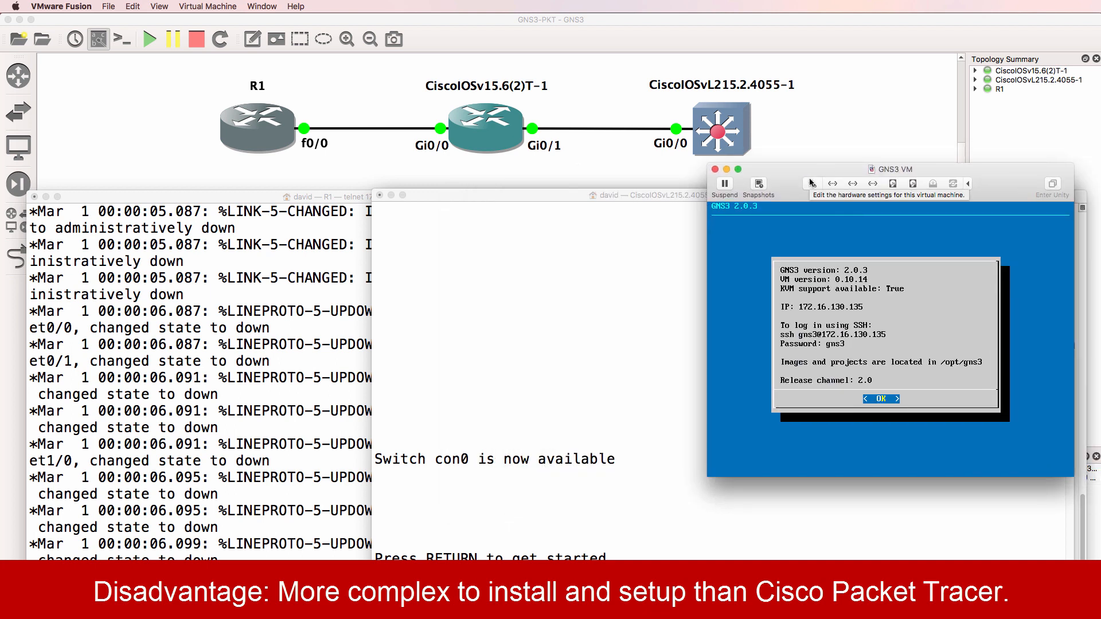